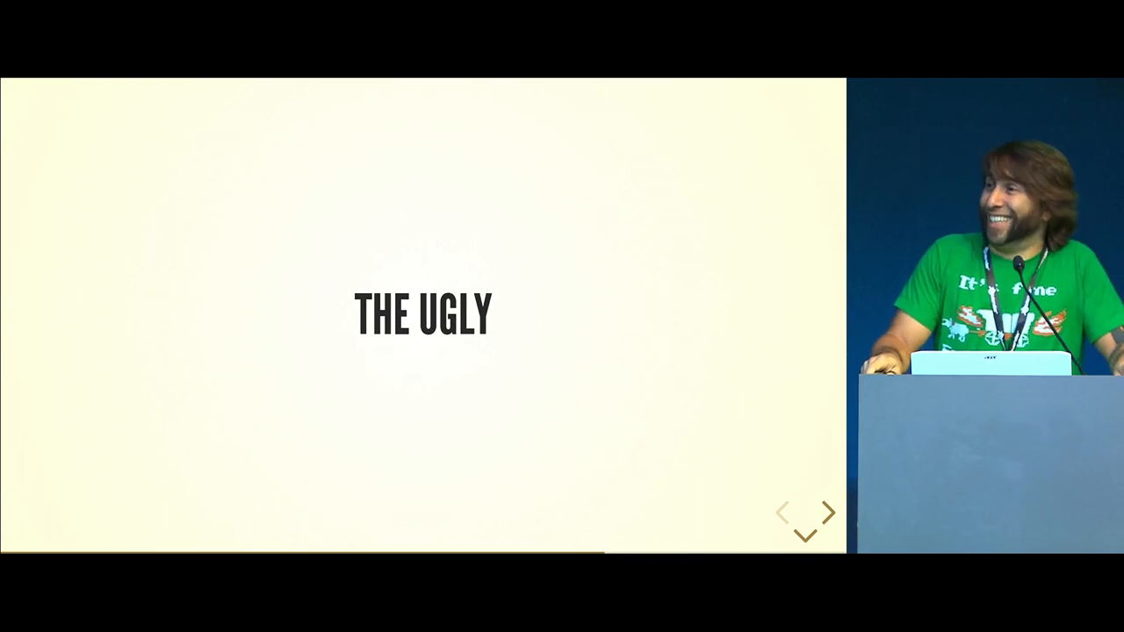
Dismiss Ruffle's unsupported ActionScript 3 content warning on the finger-tapping SWF.
left_click(826, 513)
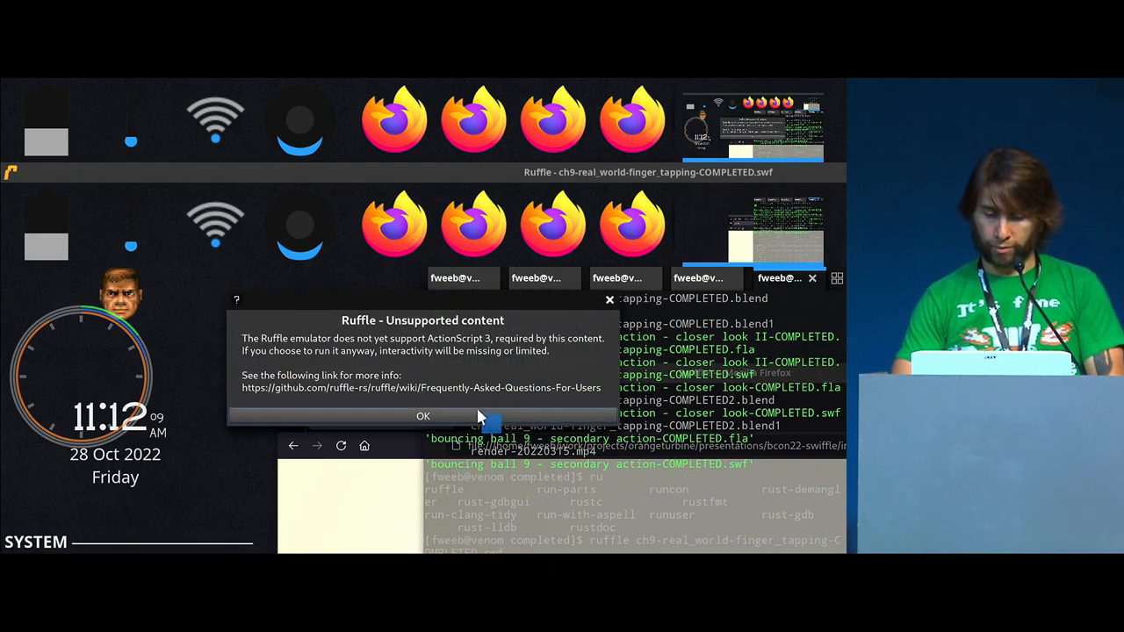
left_click(421, 415)
type("source ~/.xinput-touchpad")
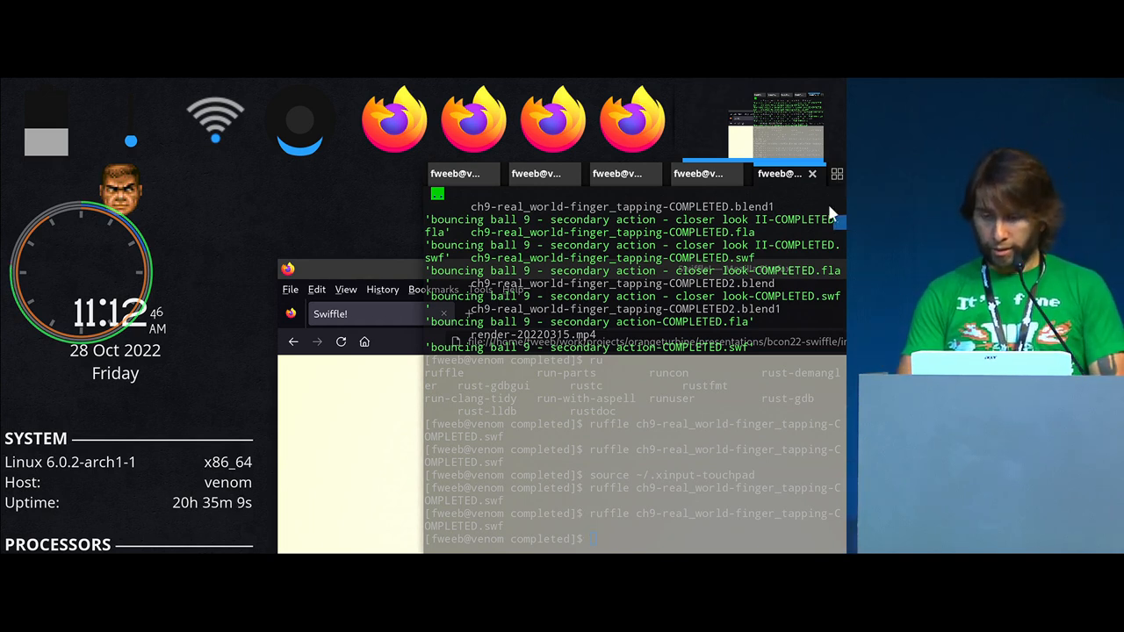
mouse_move(747, 260)
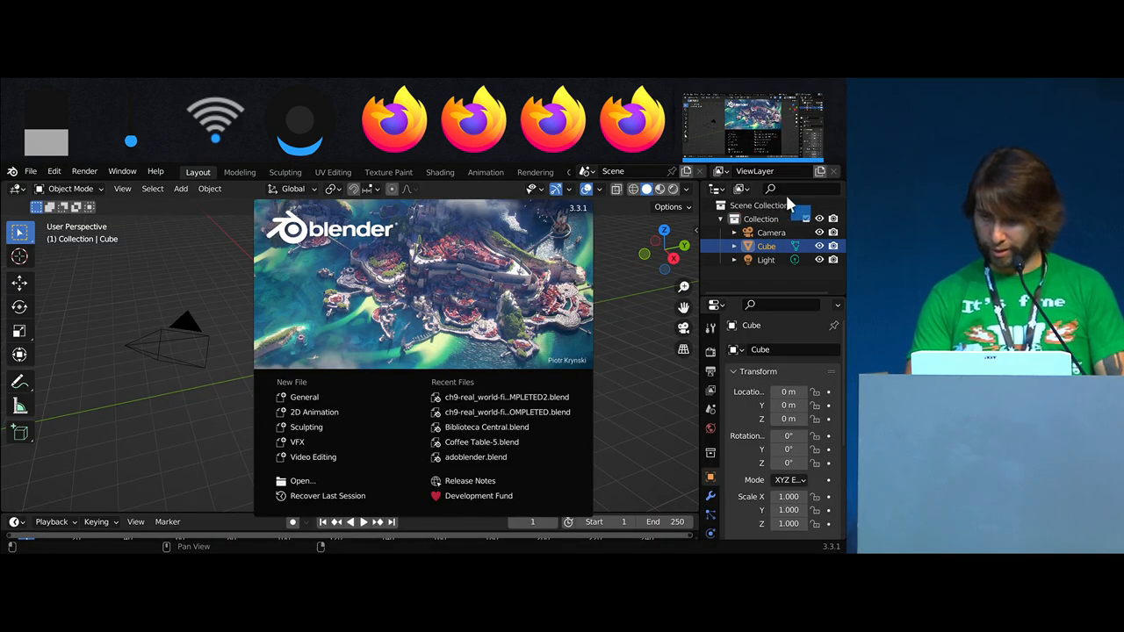
Toggle Blender to window fullscreen and start a new file from the 2D Animation template.
right_click(764, 211)
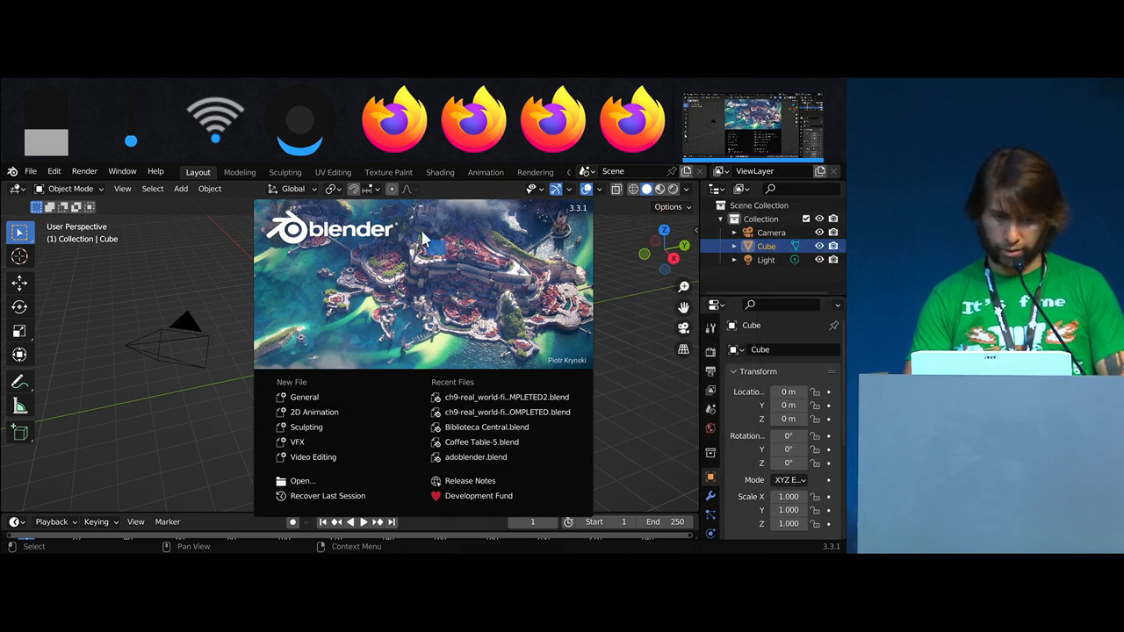
mouse_move(109, 193)
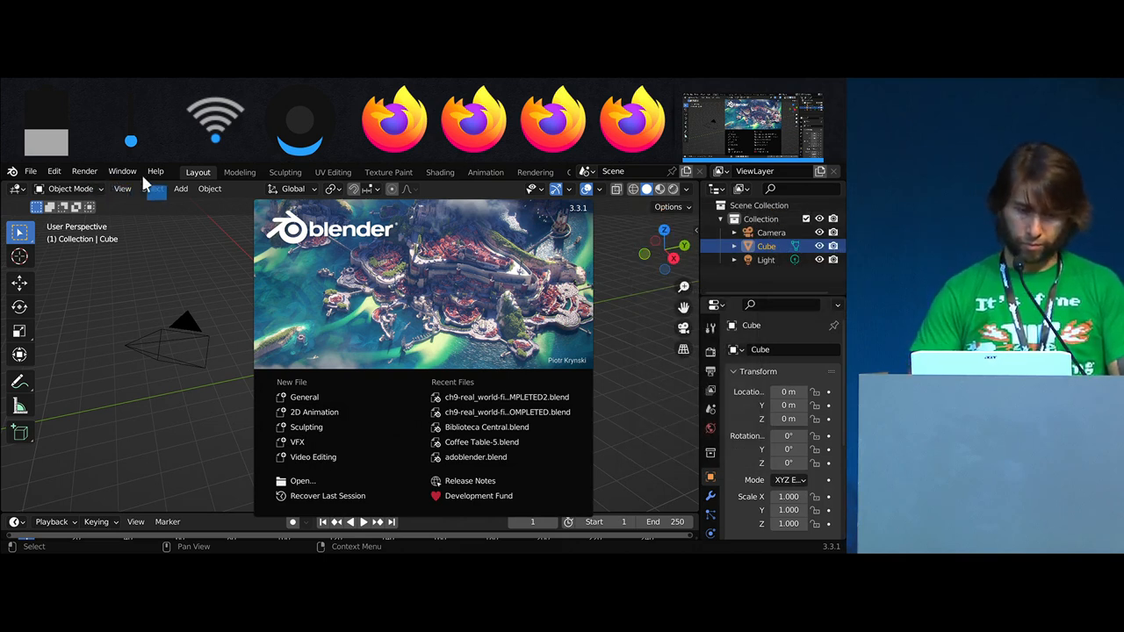
left_click(123, 172)
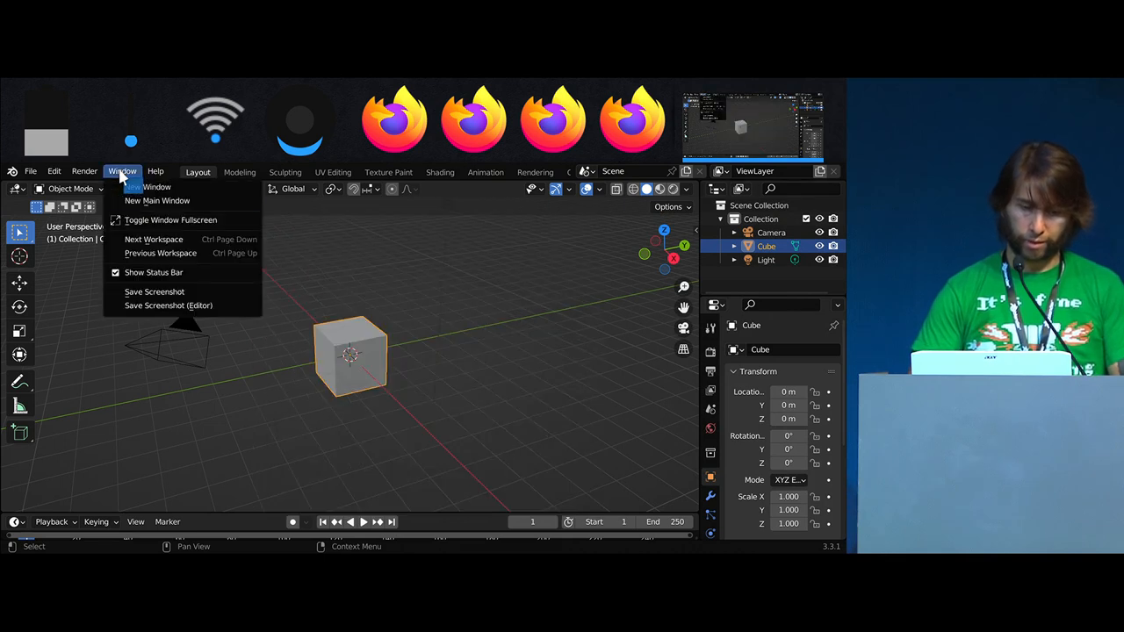
mouse_move(171, 220)
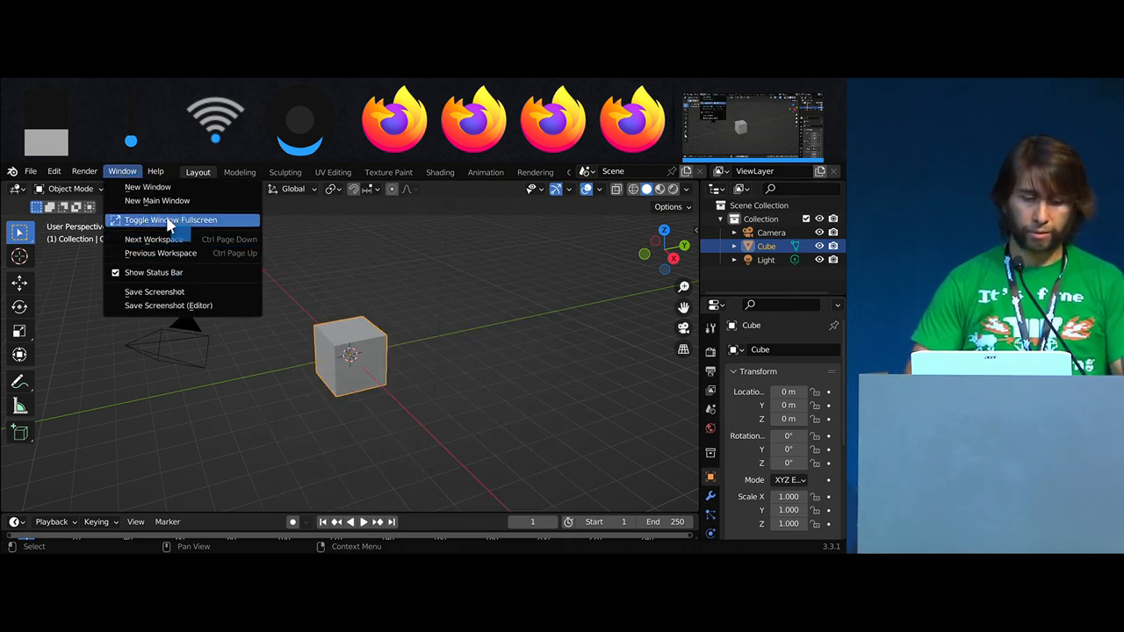
left_click(170, 219)
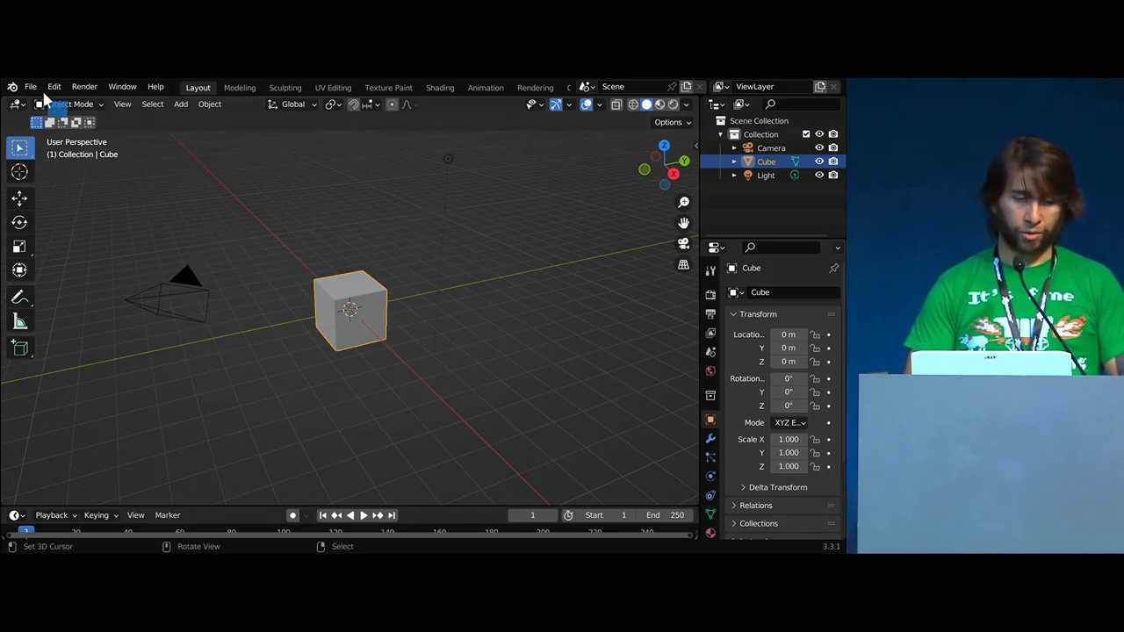
left_click(30, 86)
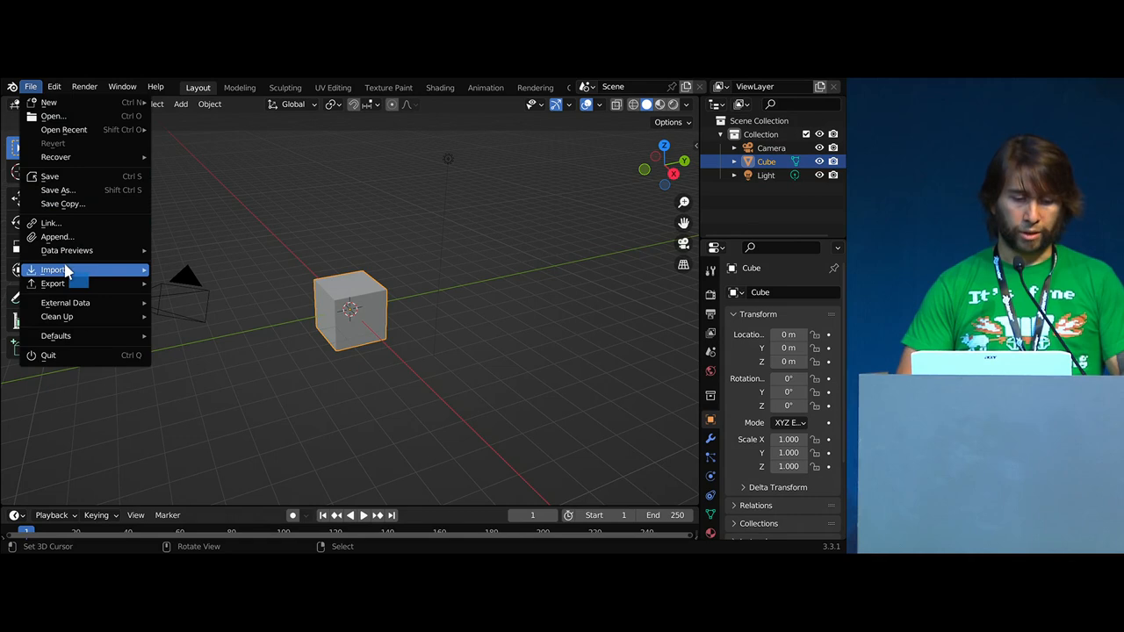
mouse_move(50, 102)
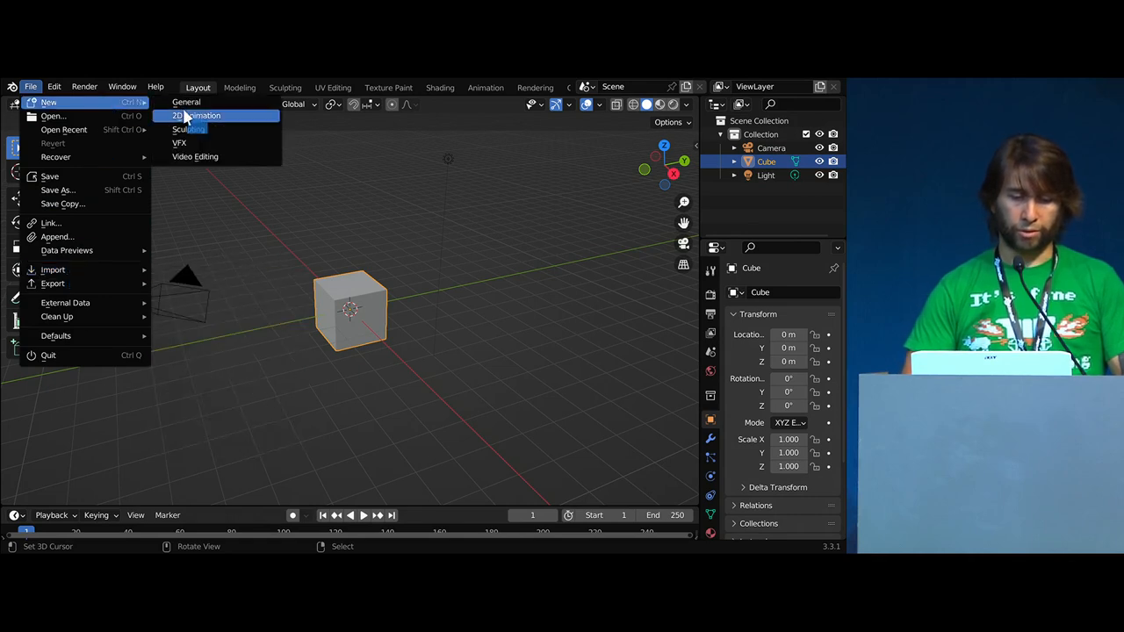
left_click(197, 116)
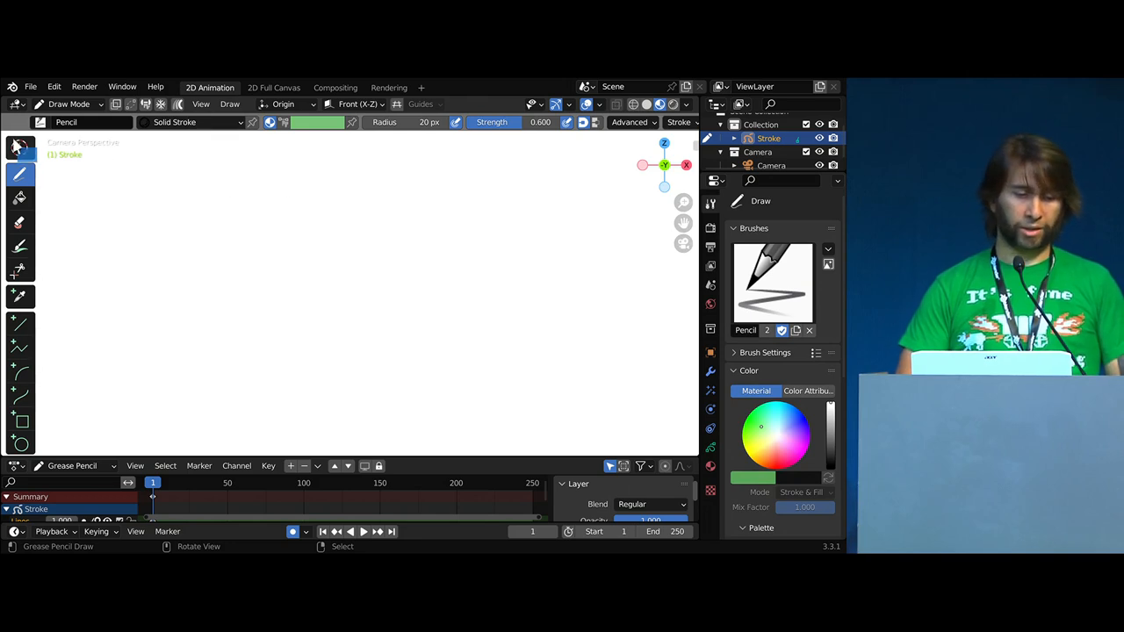
Bring up Edit > Preferences and switch to the Add-ons list.
left_click(18, 103)
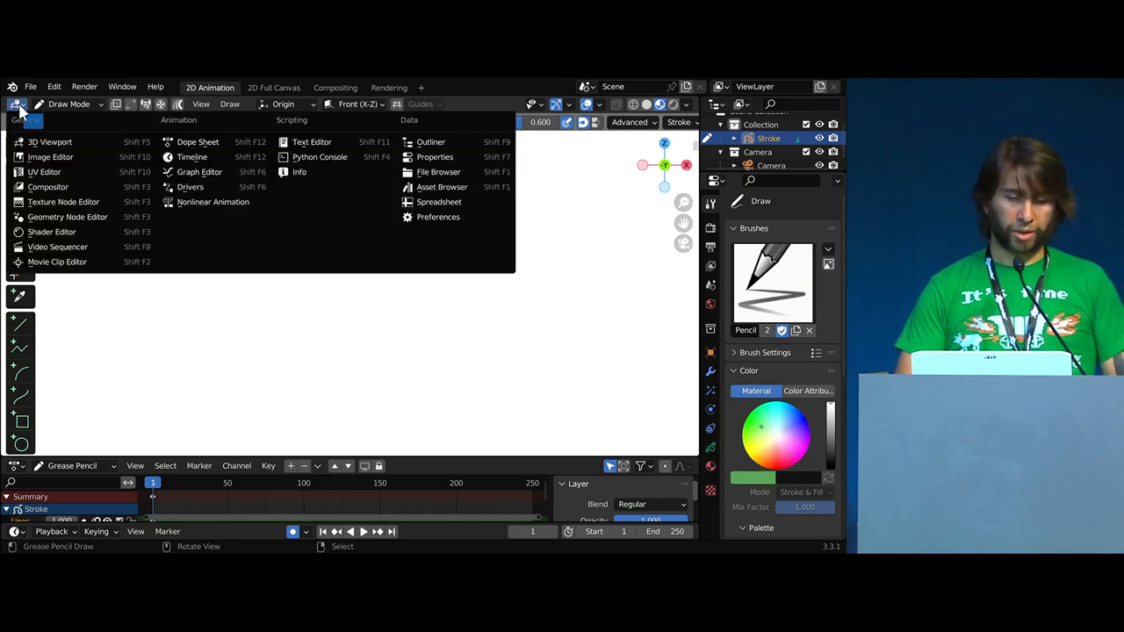
left_click(32, 86)
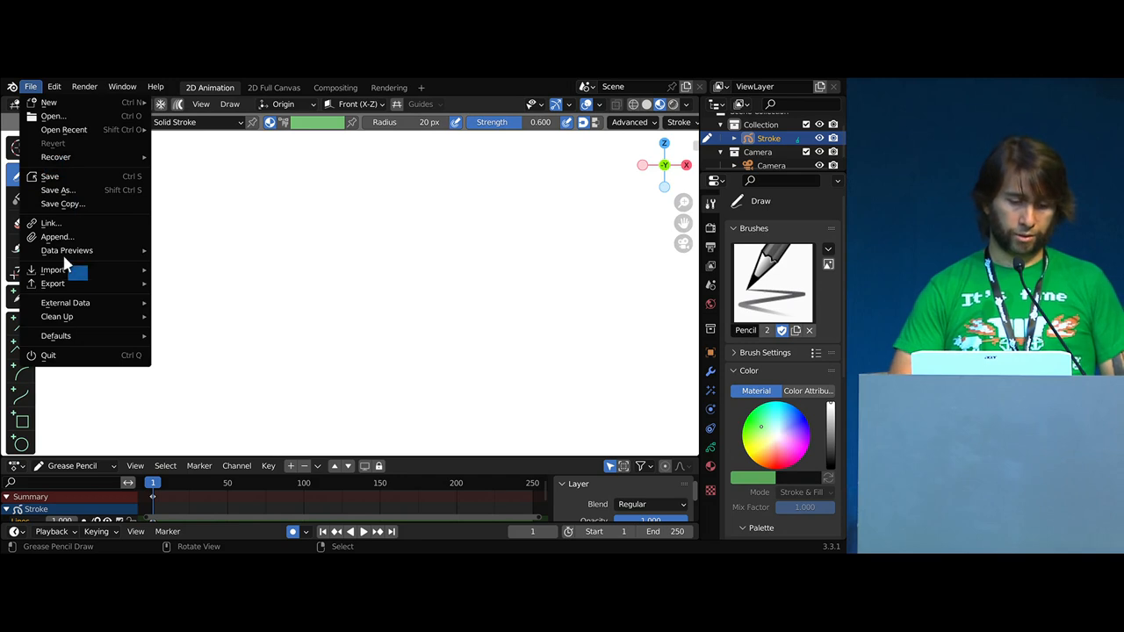
mouse_move(49, 176)
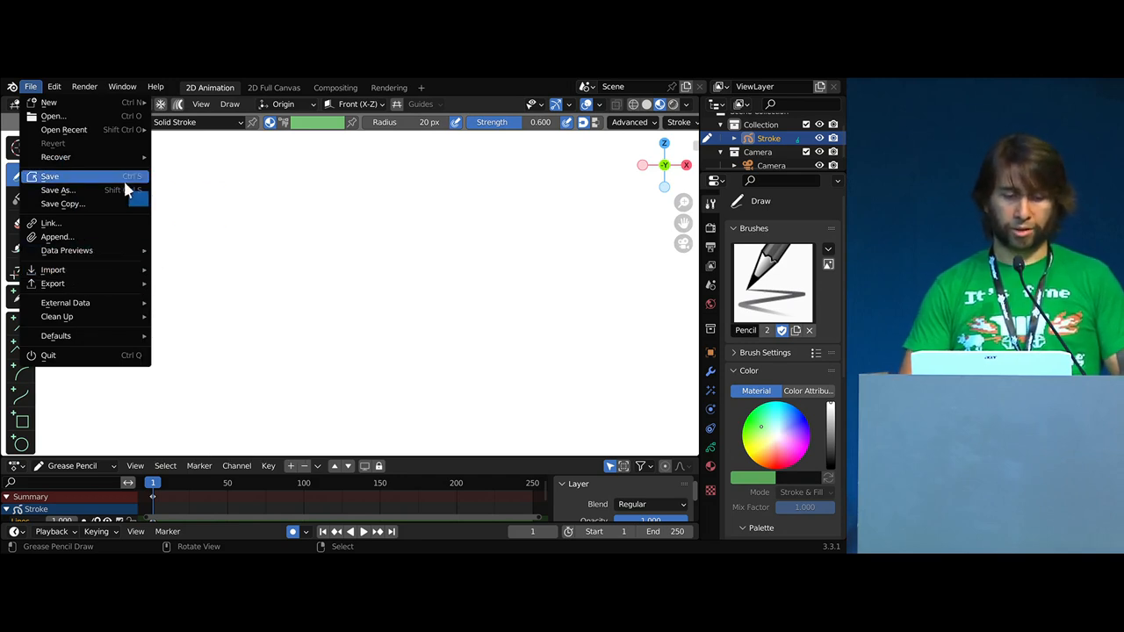
left_click(53, 86)
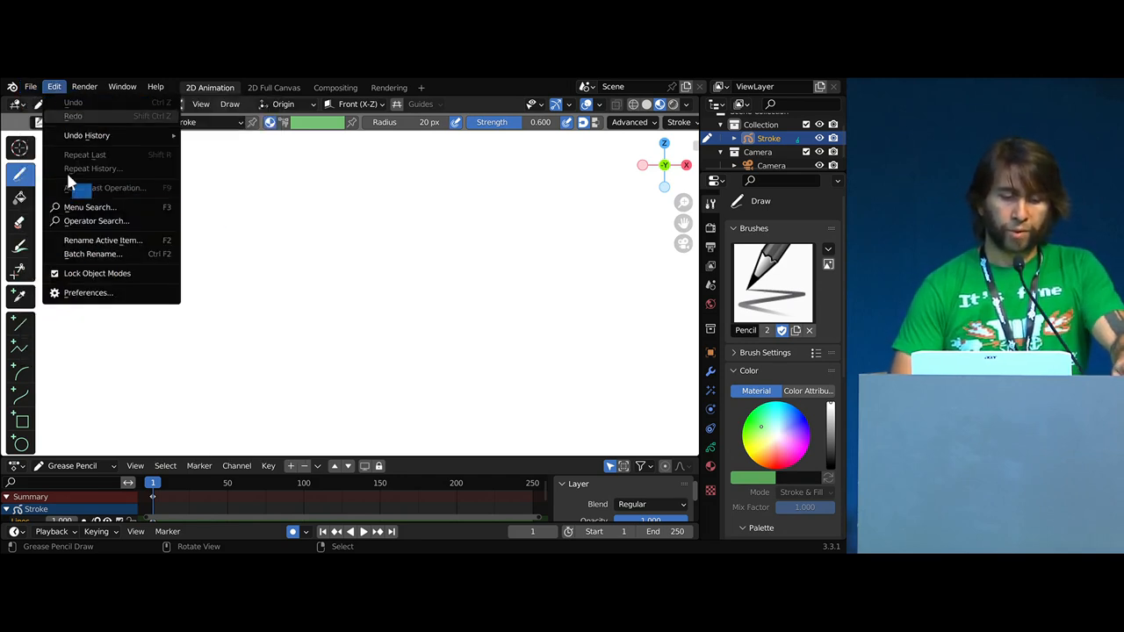
left_click(88, 292)
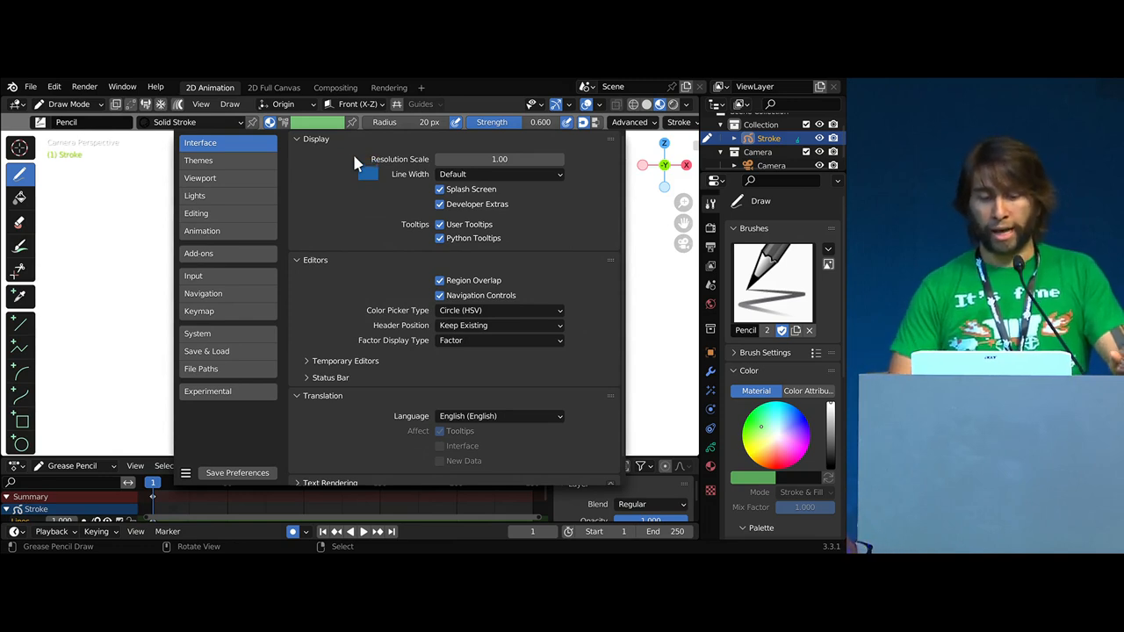
mouse_move(193, 276)
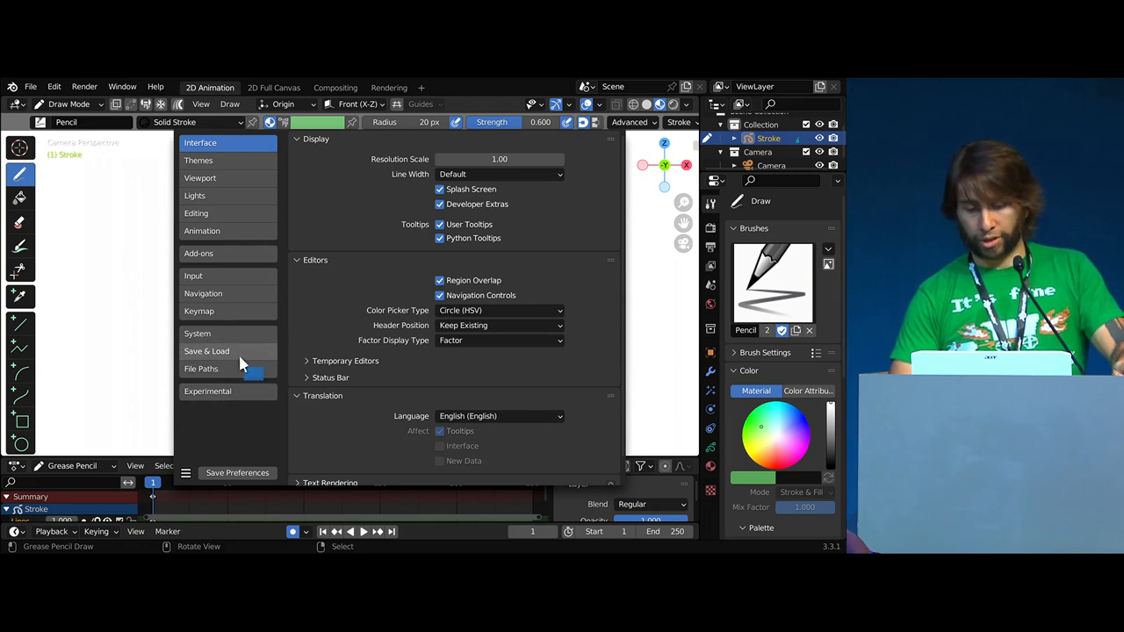
left_click(198, 253)
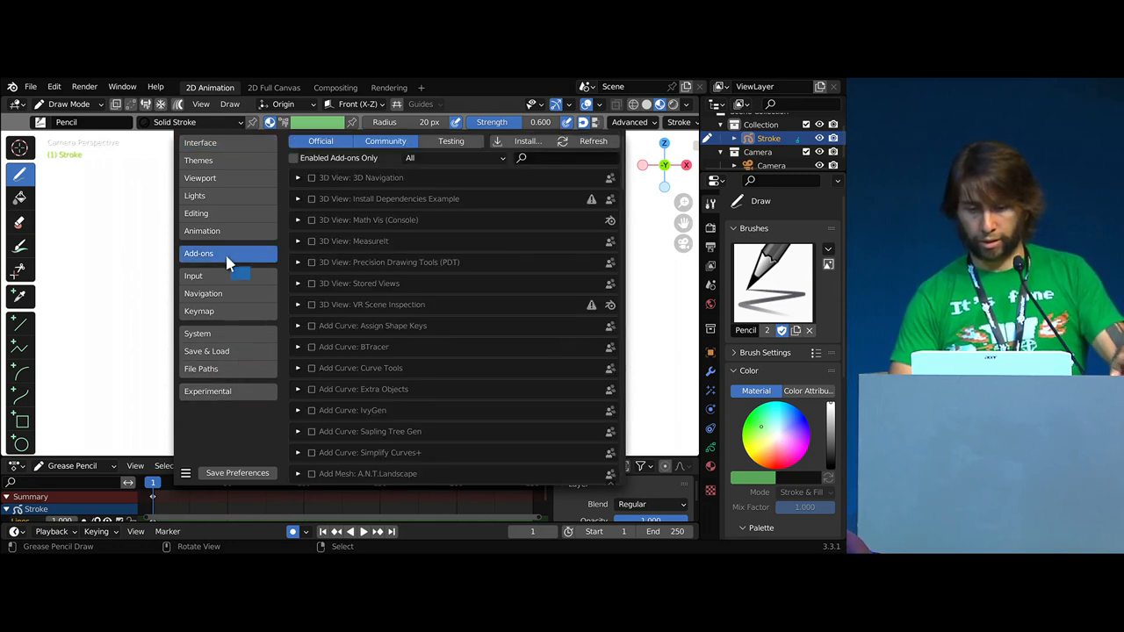
Search 's' and expand the Import-Export: Adobe SWF format add-on to show its required Python packages.
type("swiff")
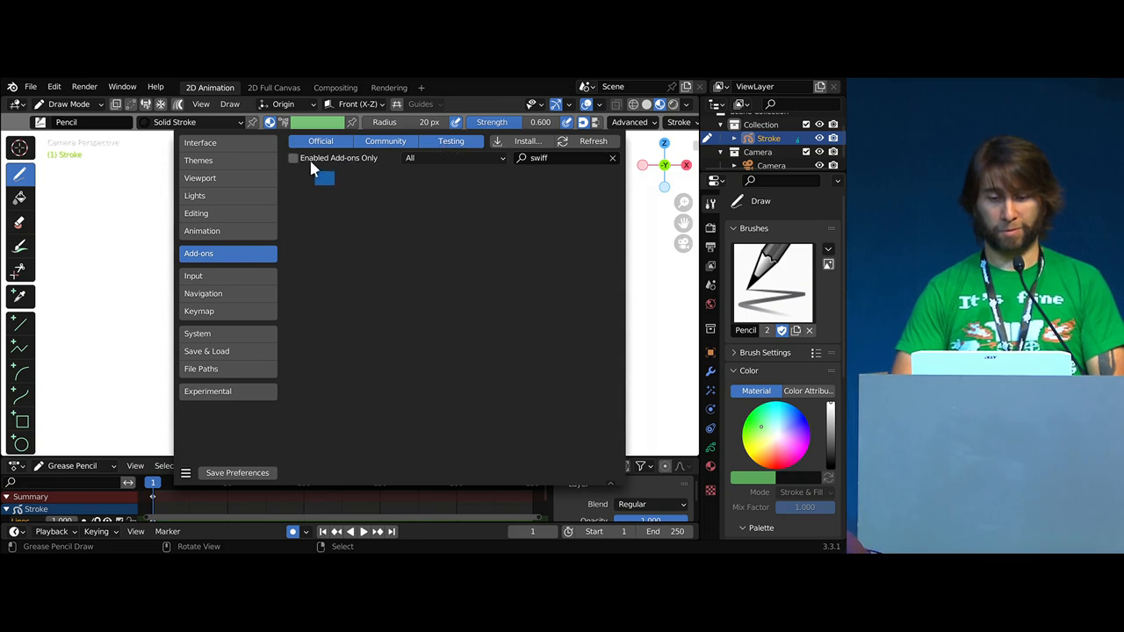
left_click(293, 158)
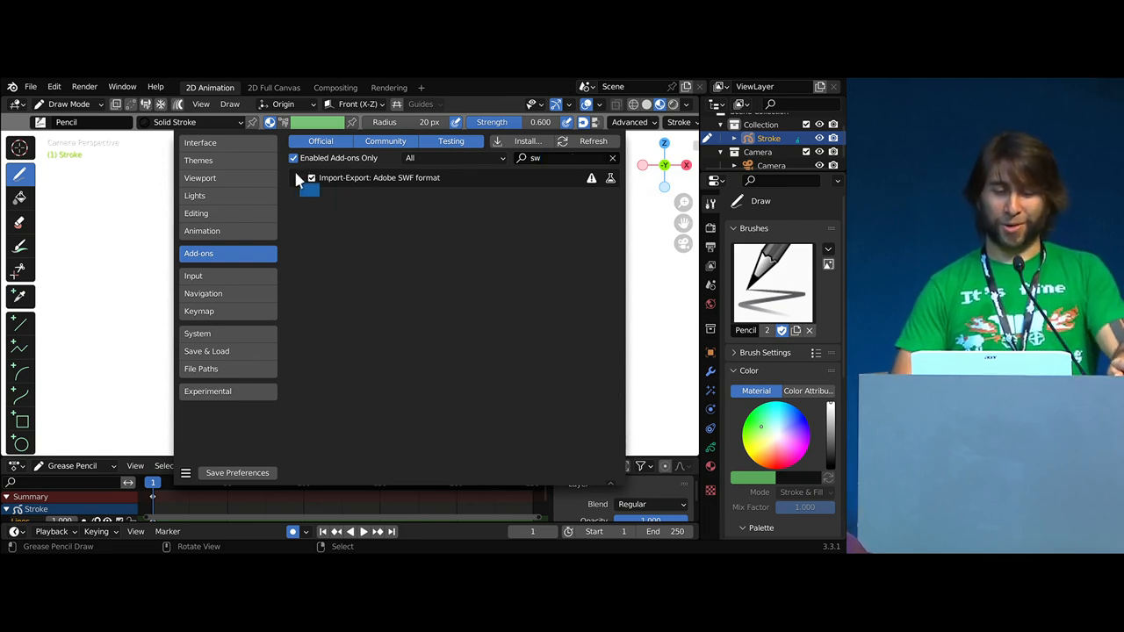
left_click(299, 177)
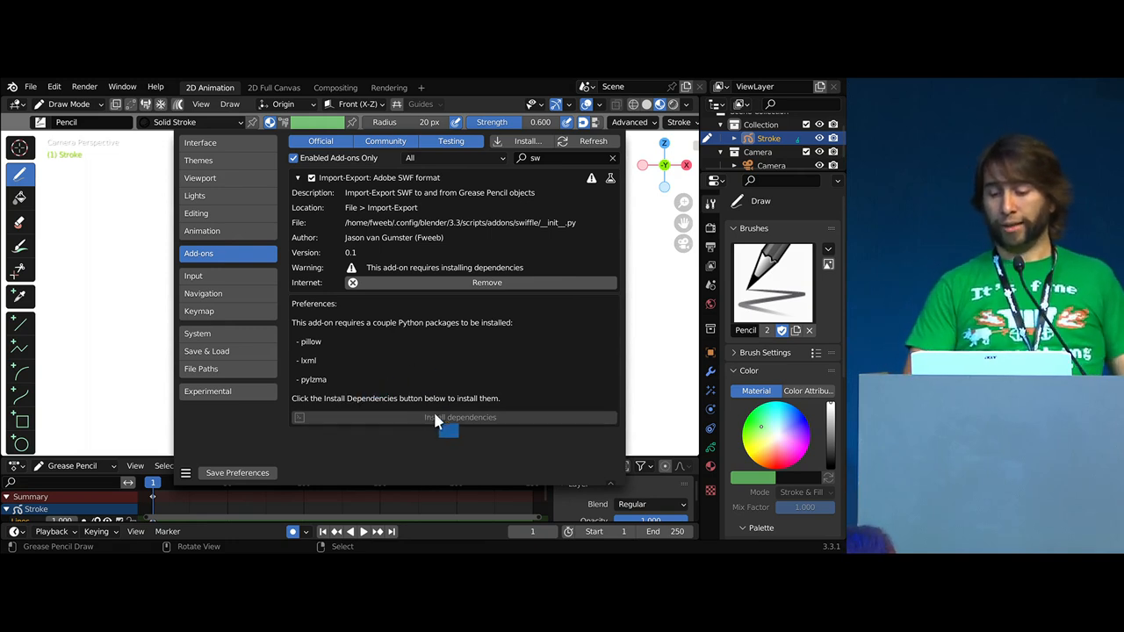
mouse_move(439, 418)
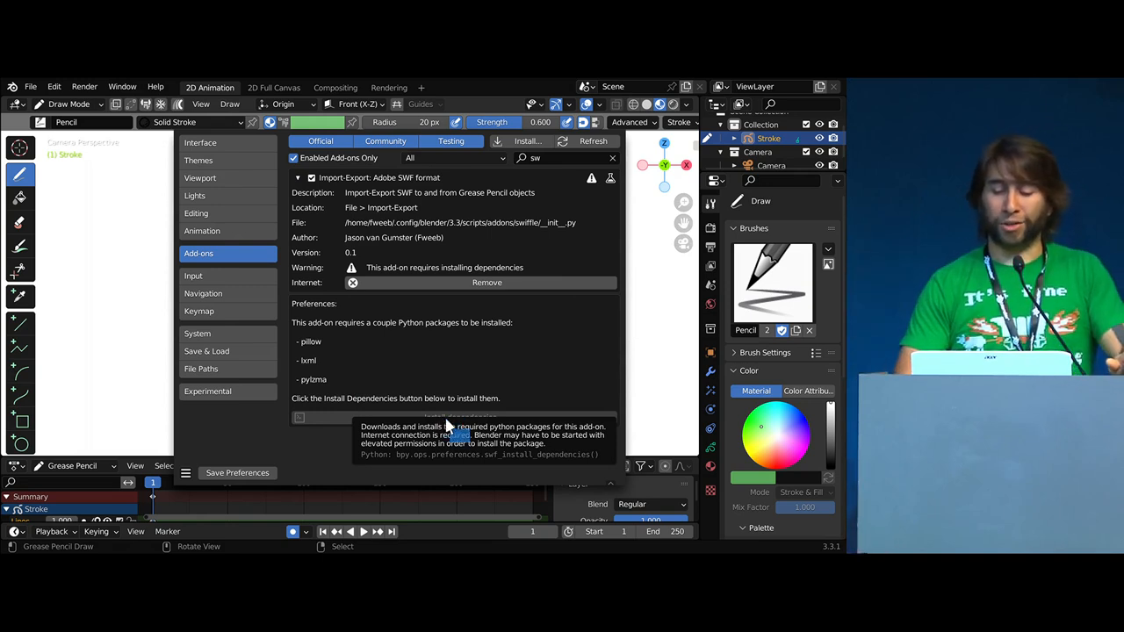
mouse_move(378, 448)
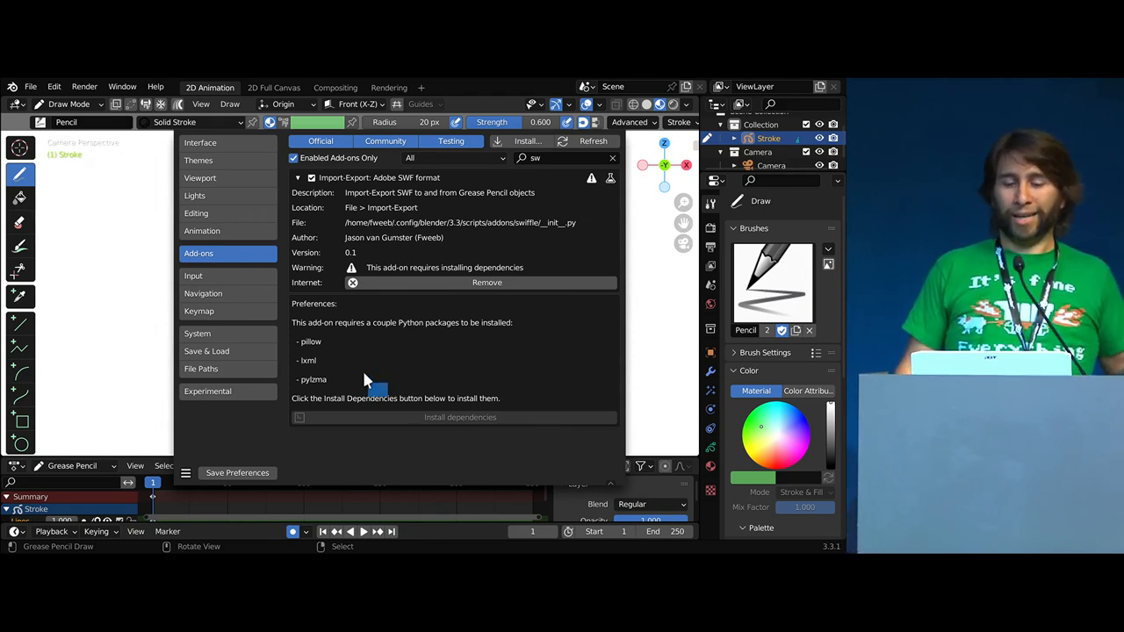
mouse_move(402, 360)
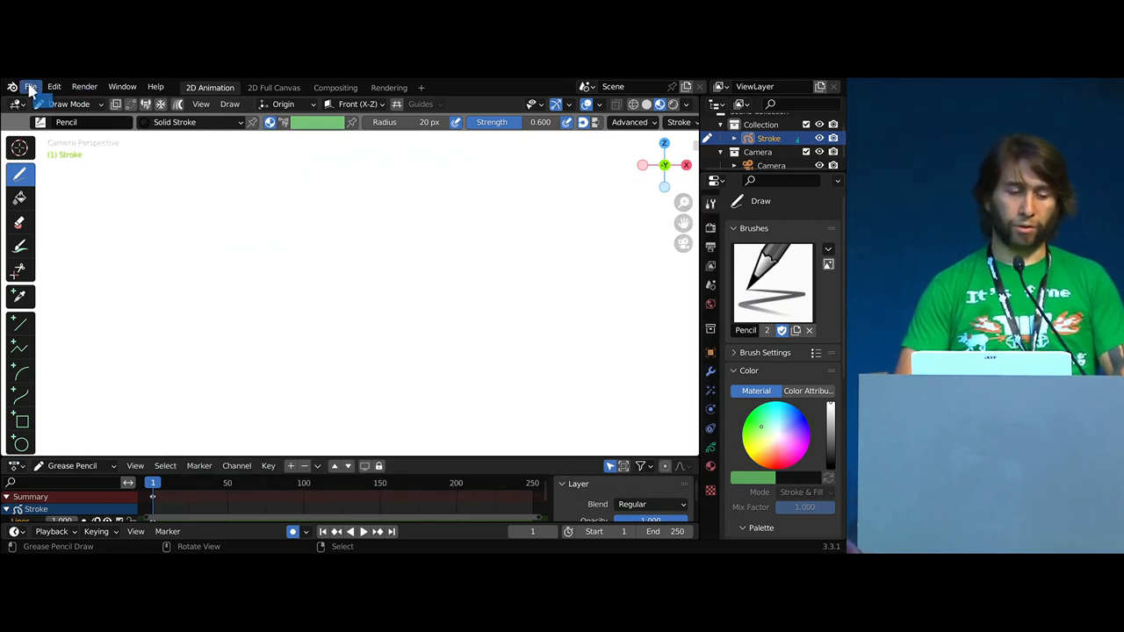
Import the Flash SWF file so the seated figure at a table appears as grease pencil.
left_click(31, 86)
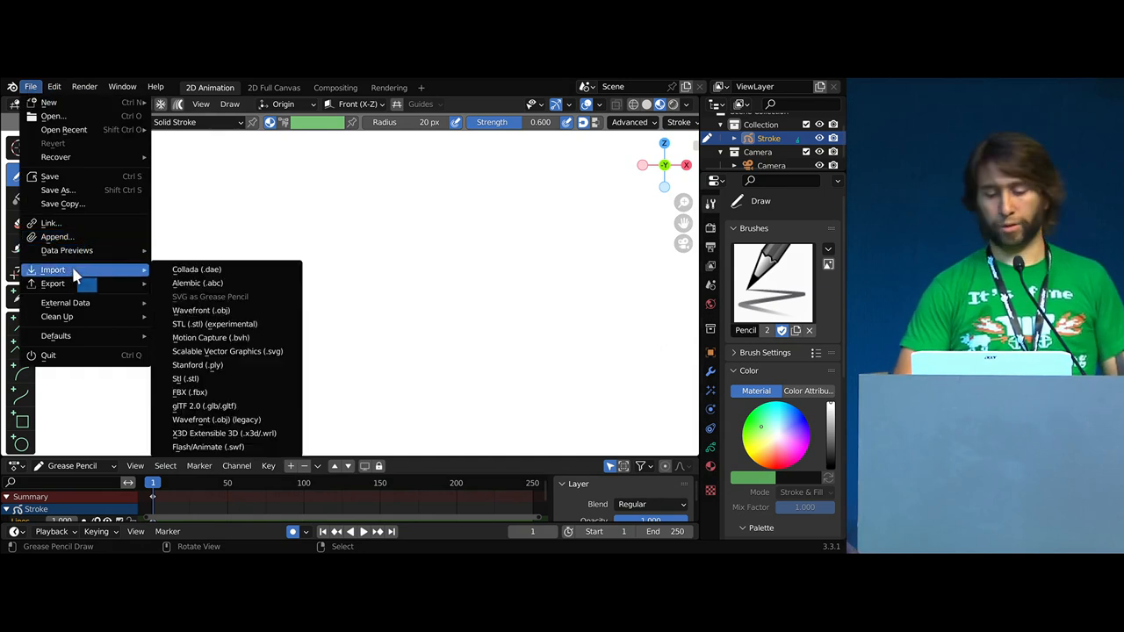
mouse_move(227, 448)
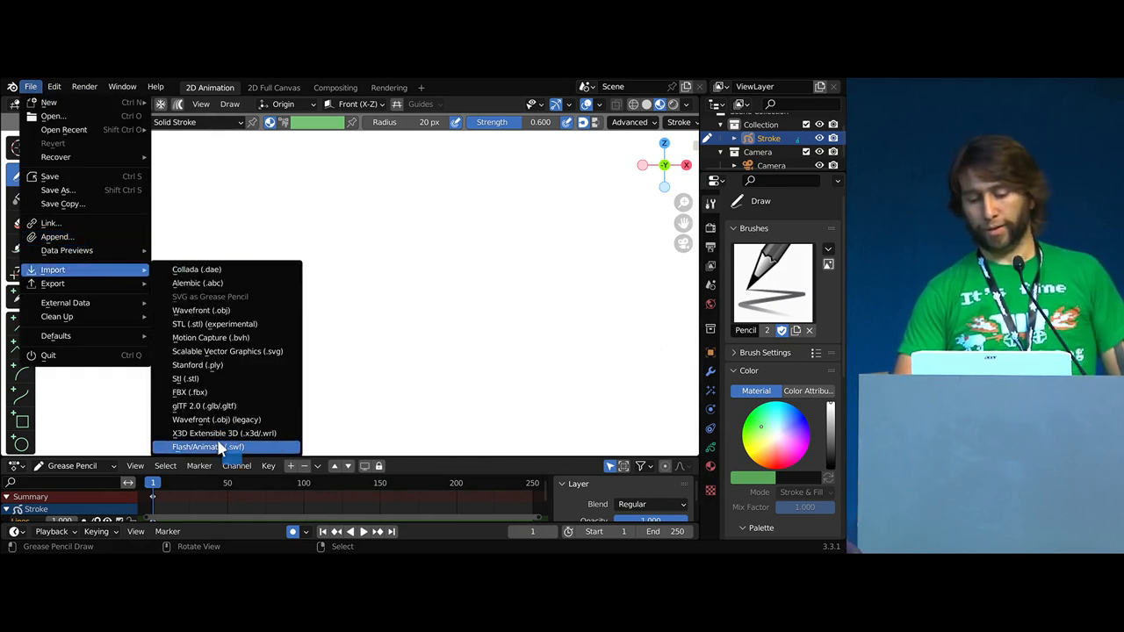
left_click(207, 448)
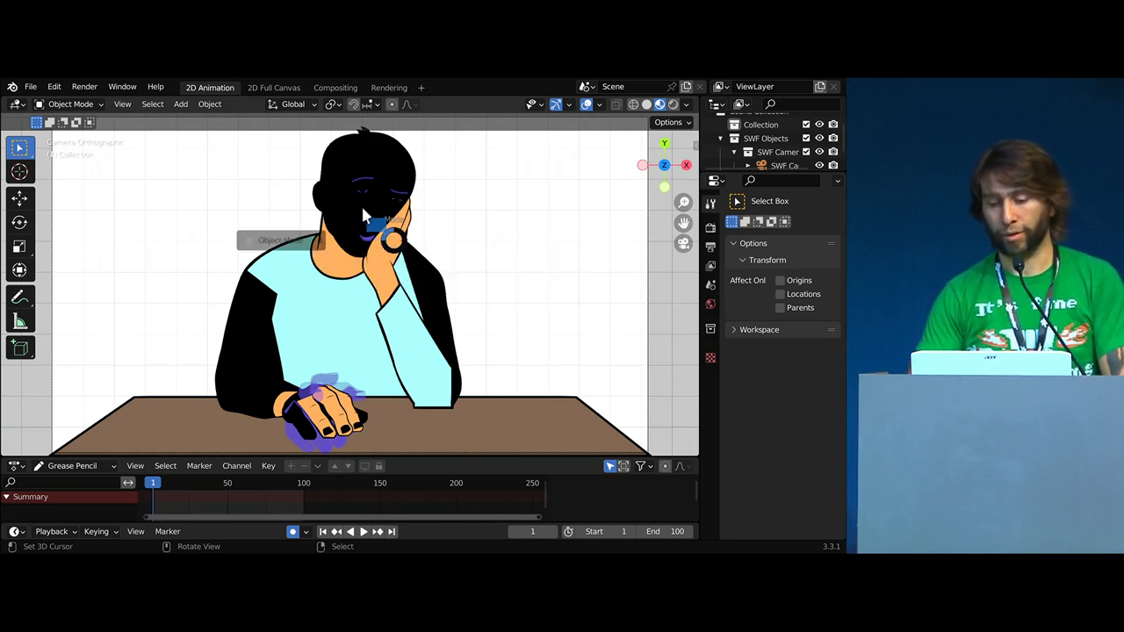
Switch the imported character into Edit Mode via the mode pie menu to expose its strokes.
key("Tab")
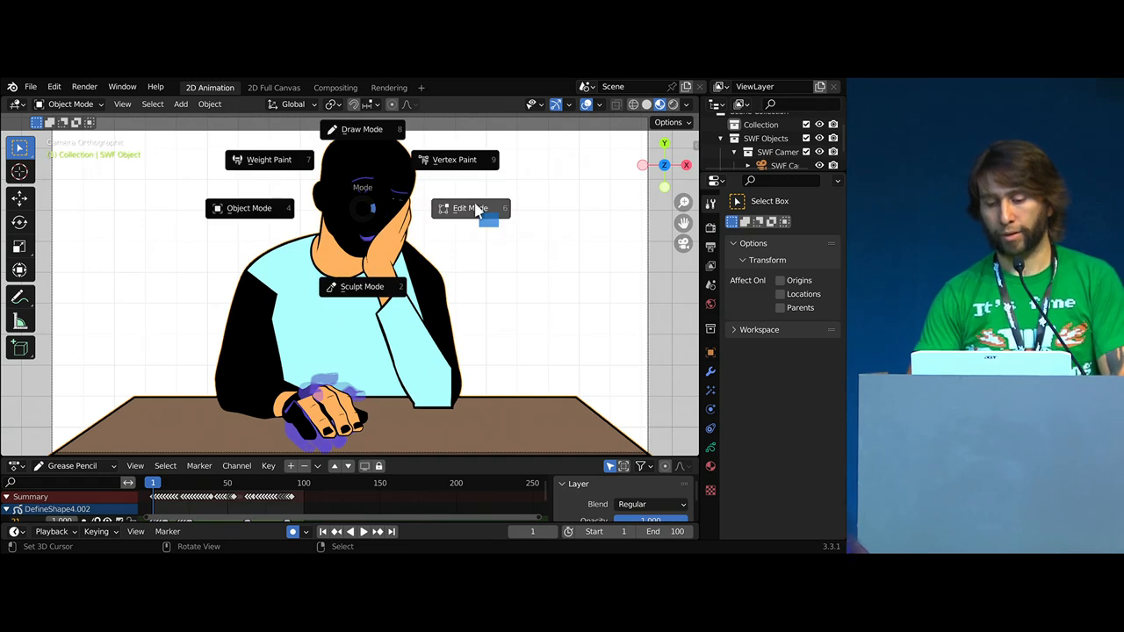
left_click(471, 207)
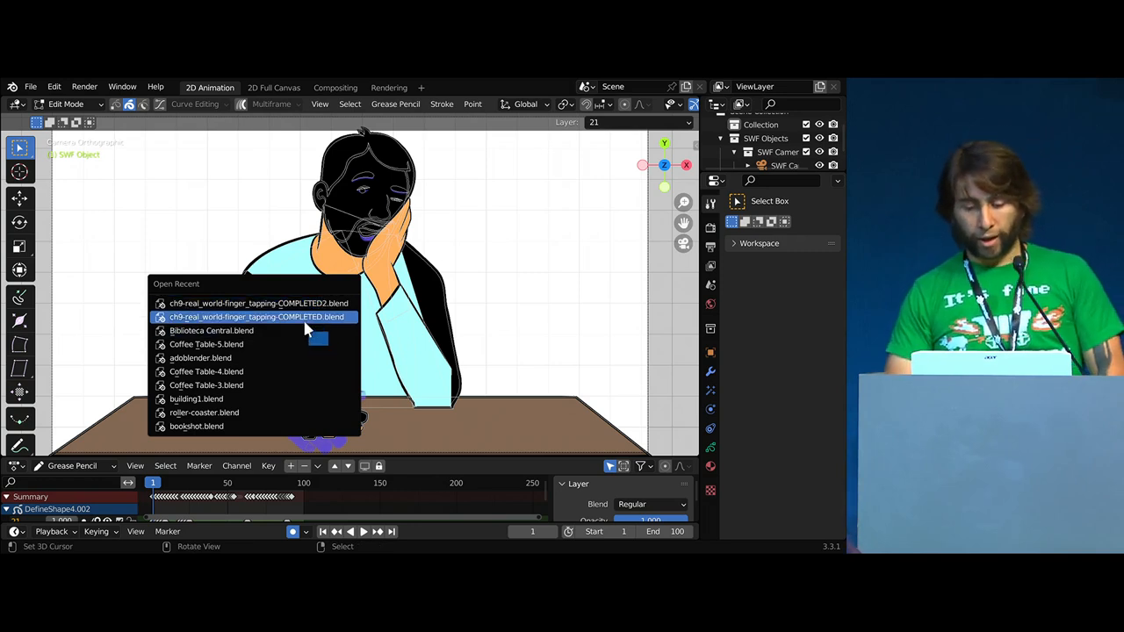
Load the finger_tapping COMPLETED .blend from recent files without saving, and hide the viewport sidebar.
left_click(256, 316)
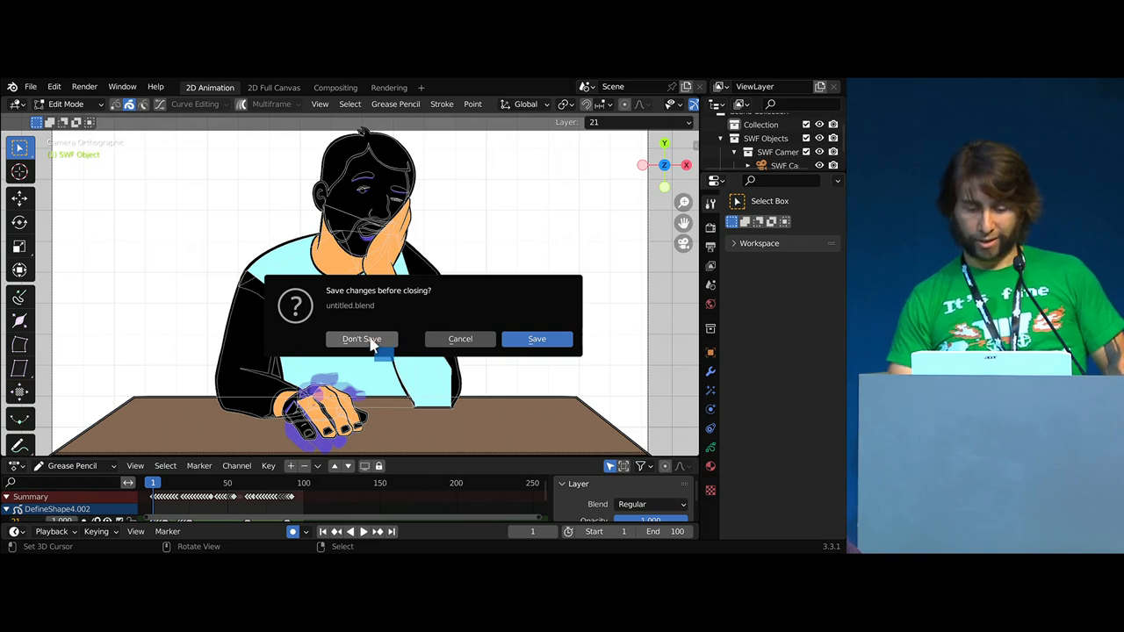
left_click(362, 339)
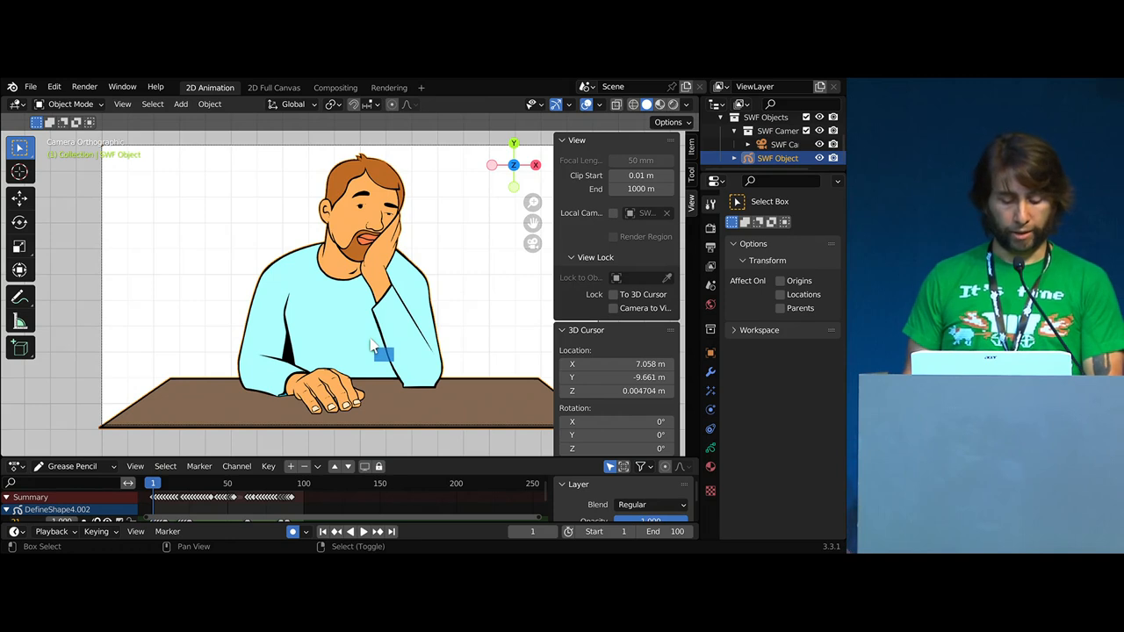
left_click(364, 530)
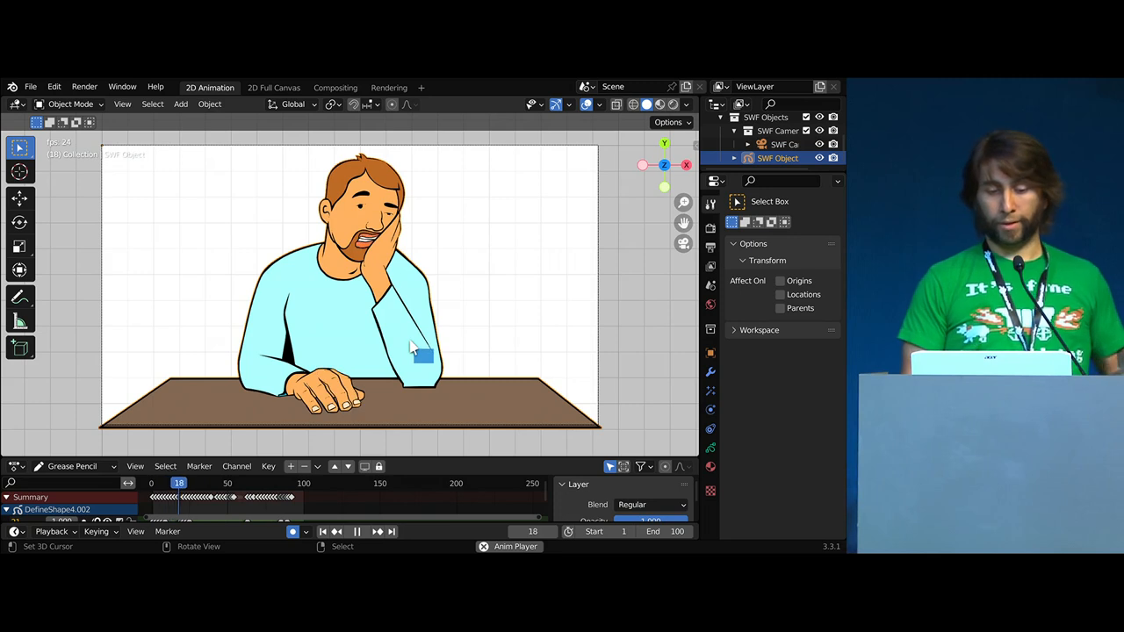
Expand the DefineShape4.002 channel in the Dope Sheet to reveal each grease pencil layer's keyframes.
left_click(356, 530)
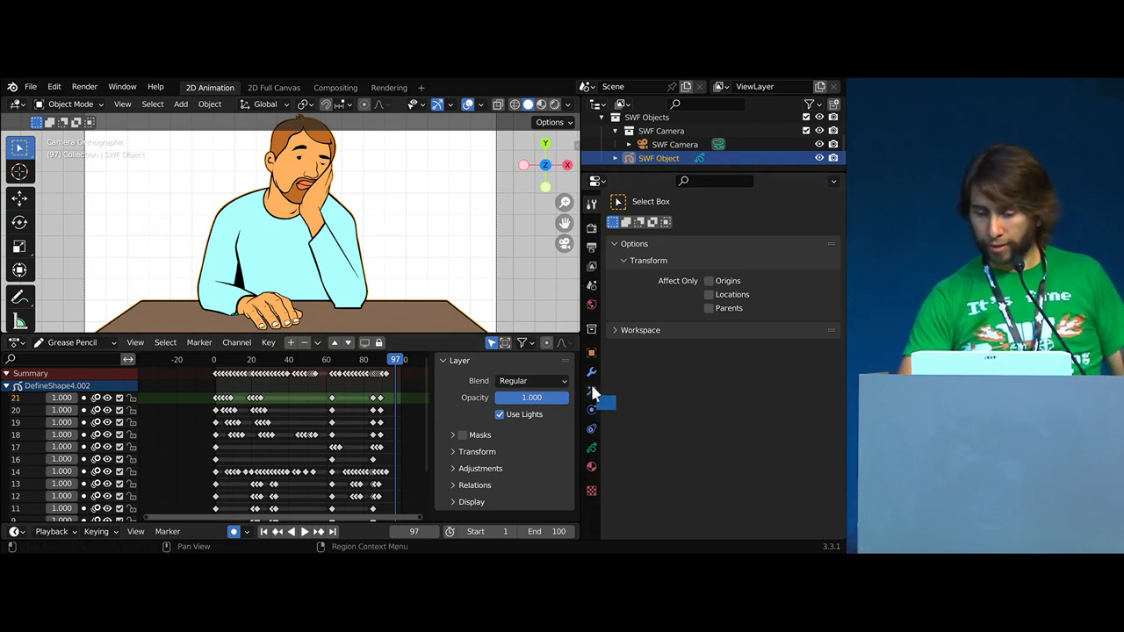
Browse through the character's grease pencil layer list in the timeline.
left_click(590, 447)
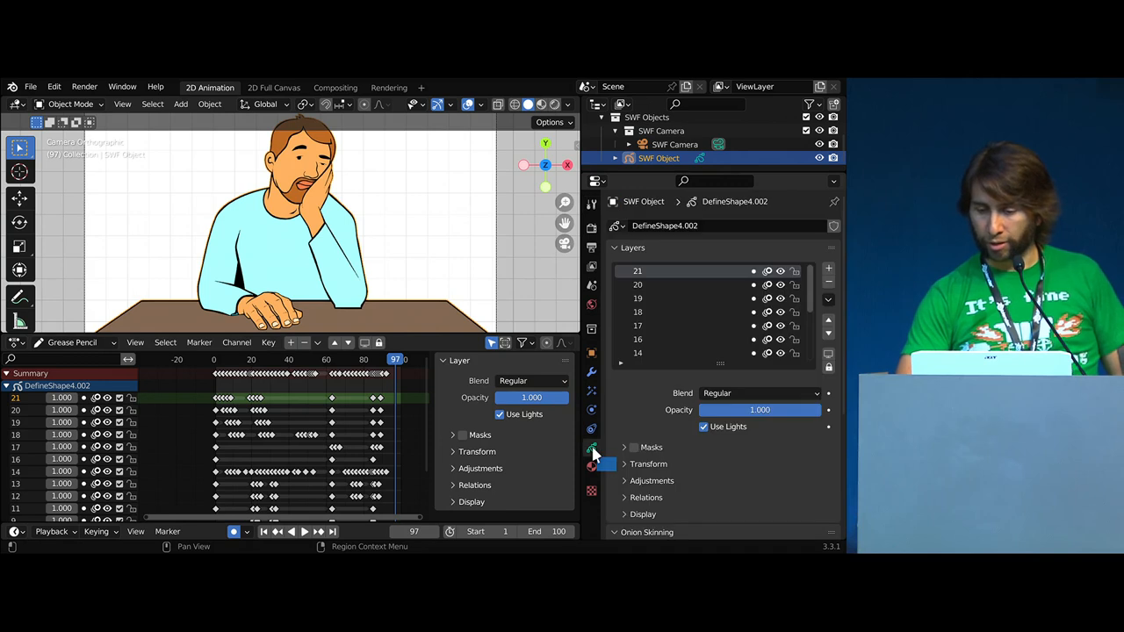
scroll("down", 3)
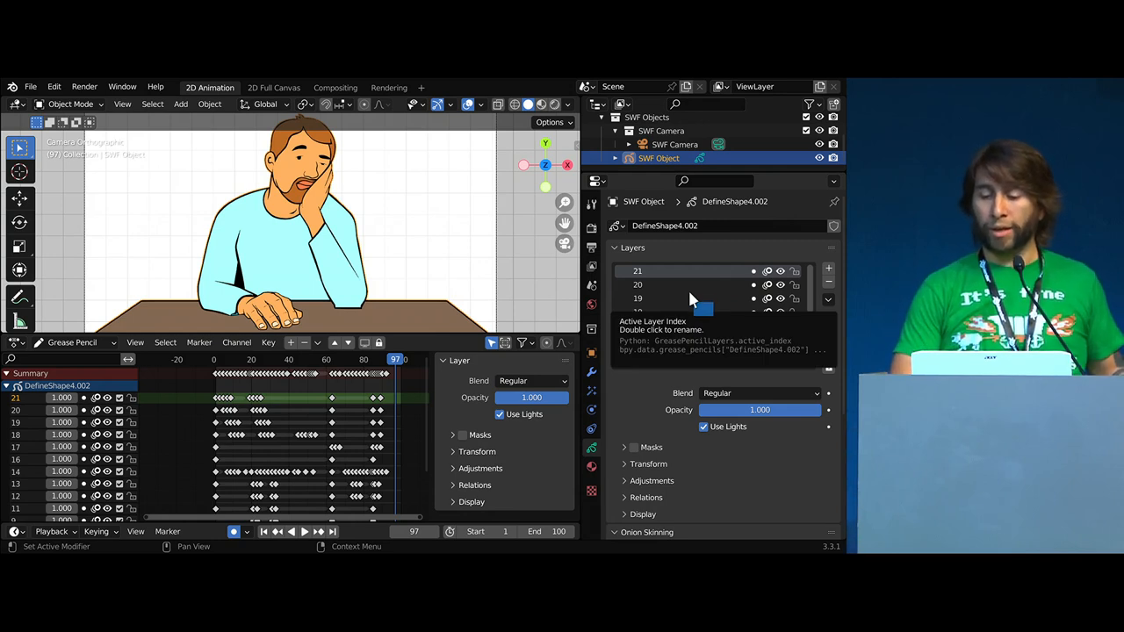
scroll("down", 3)
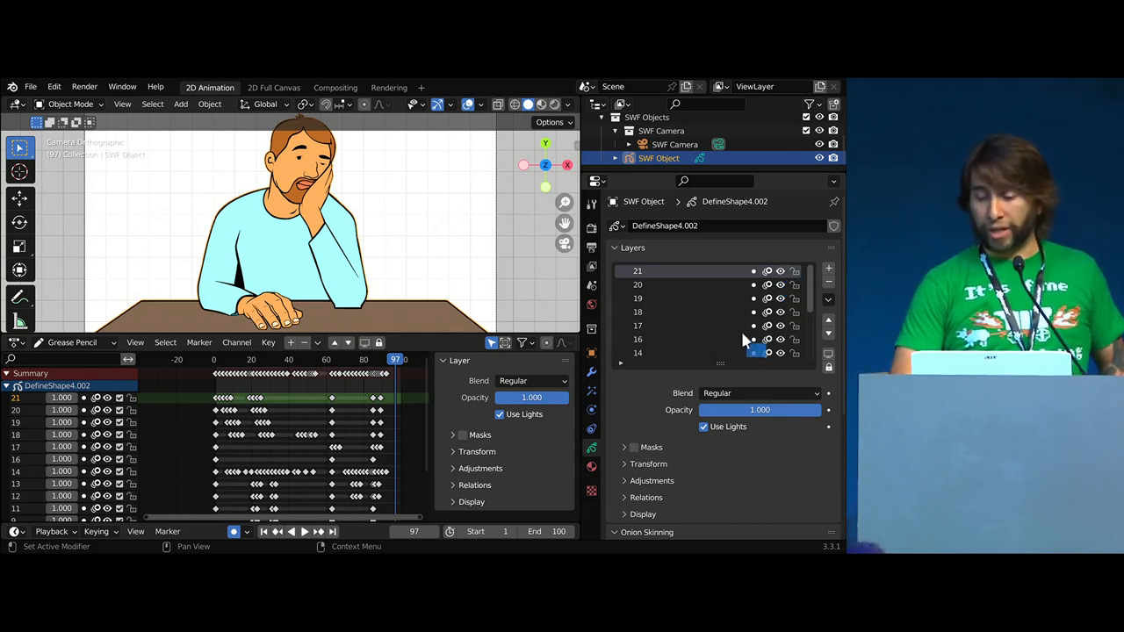
left_click(591, 467)
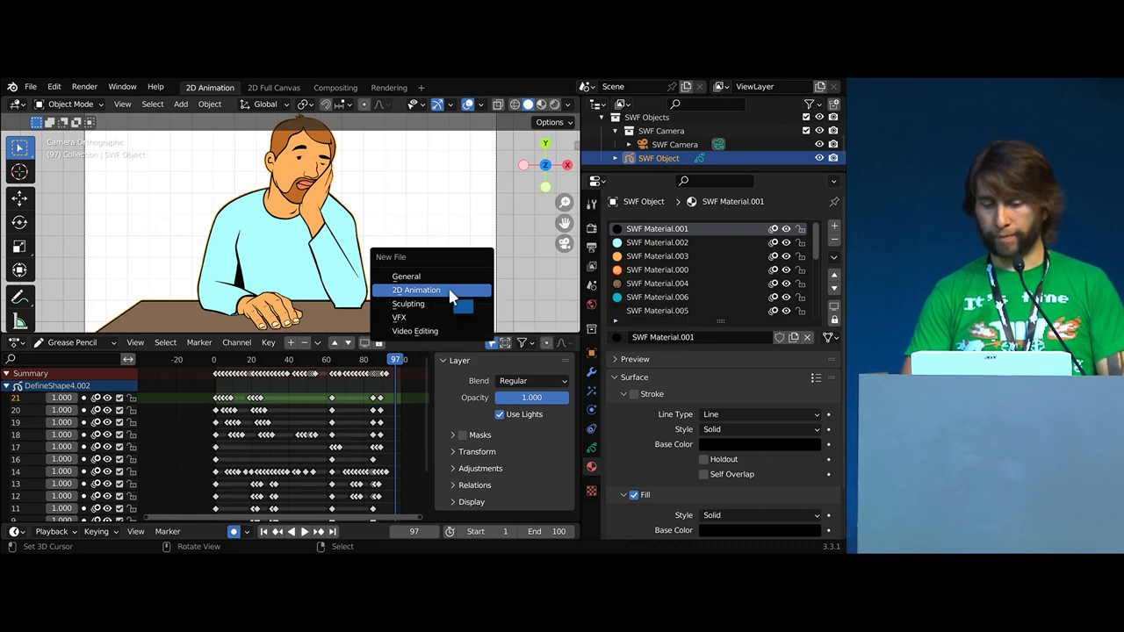
Replace the scene with a fresh 2D Animation template file and head to the File menu for importing.
left_click(415, 290)
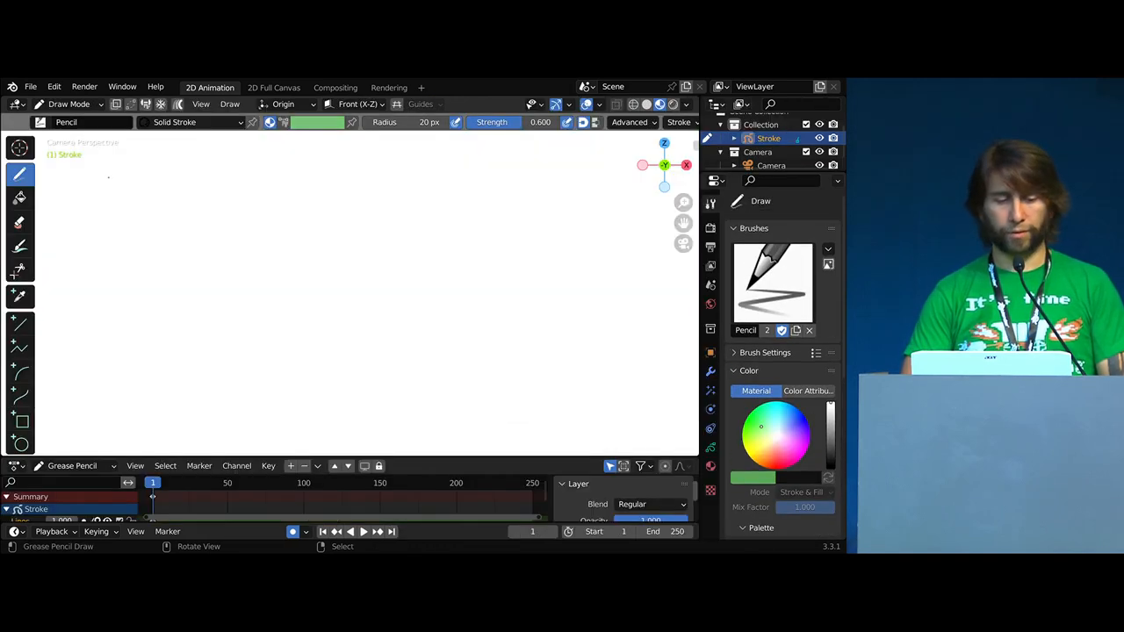
left_click(32, 86)
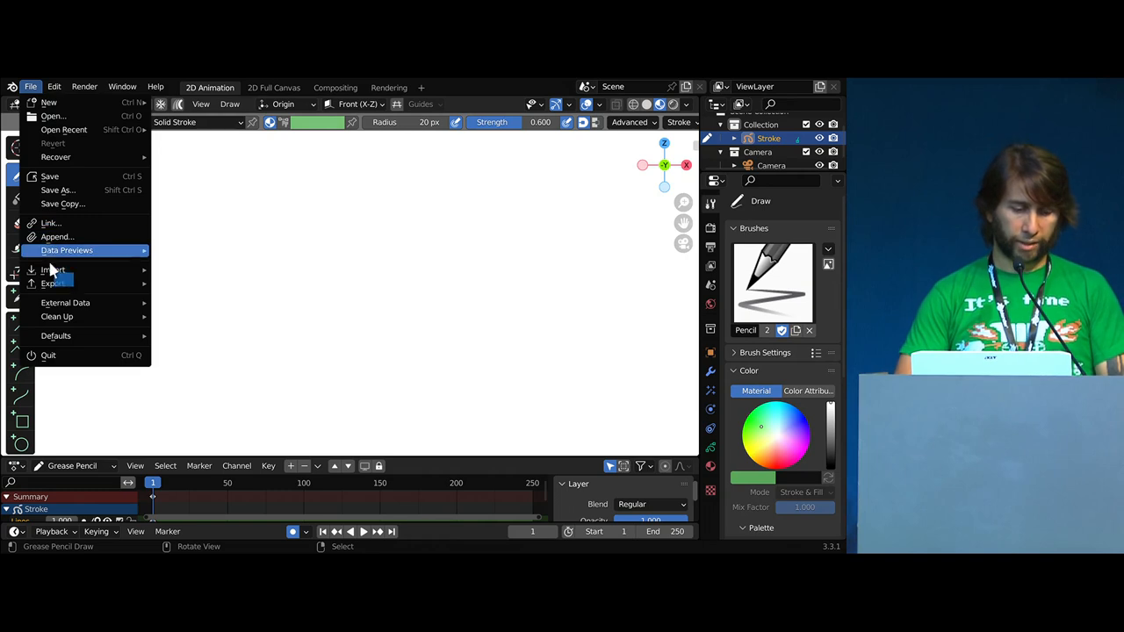
mouse_move(53, 271)
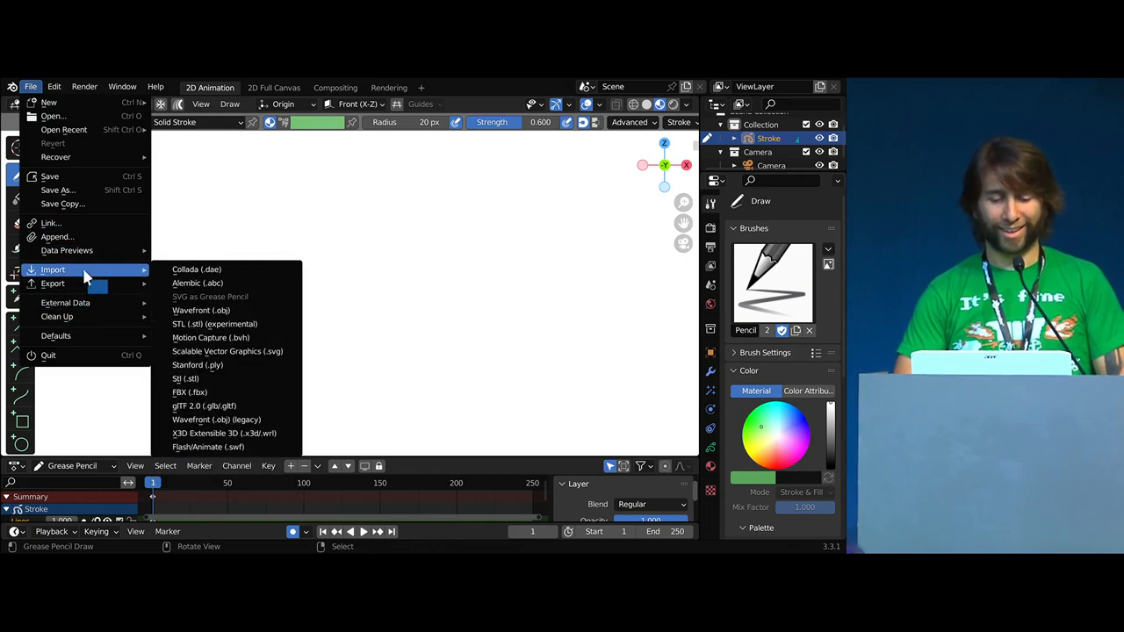
mouse_move(209, 448)
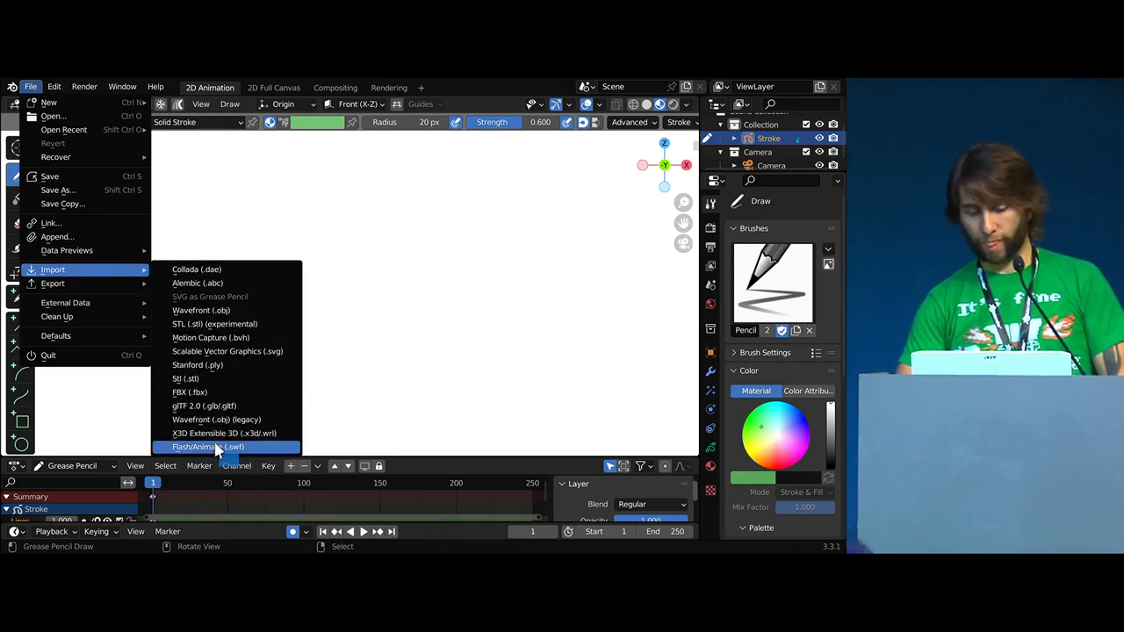
Start a Flash/Animate SWF import and browse to the recent completed project folder for the chapter 10 file.
left_click(207, 447)
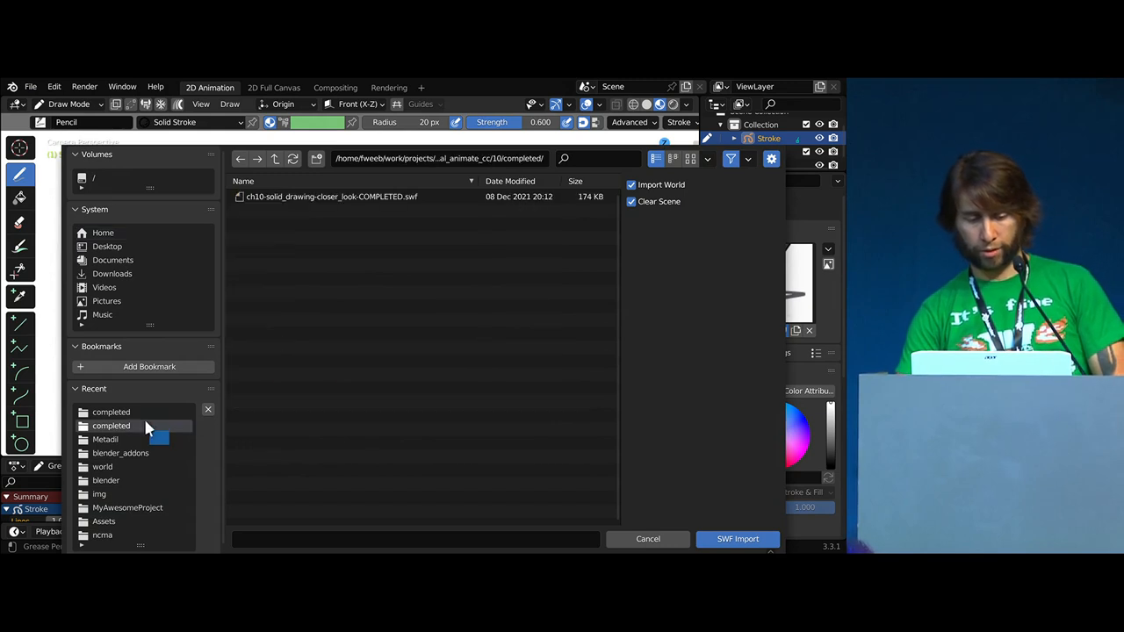
left_click(737, 537)
type("cd")
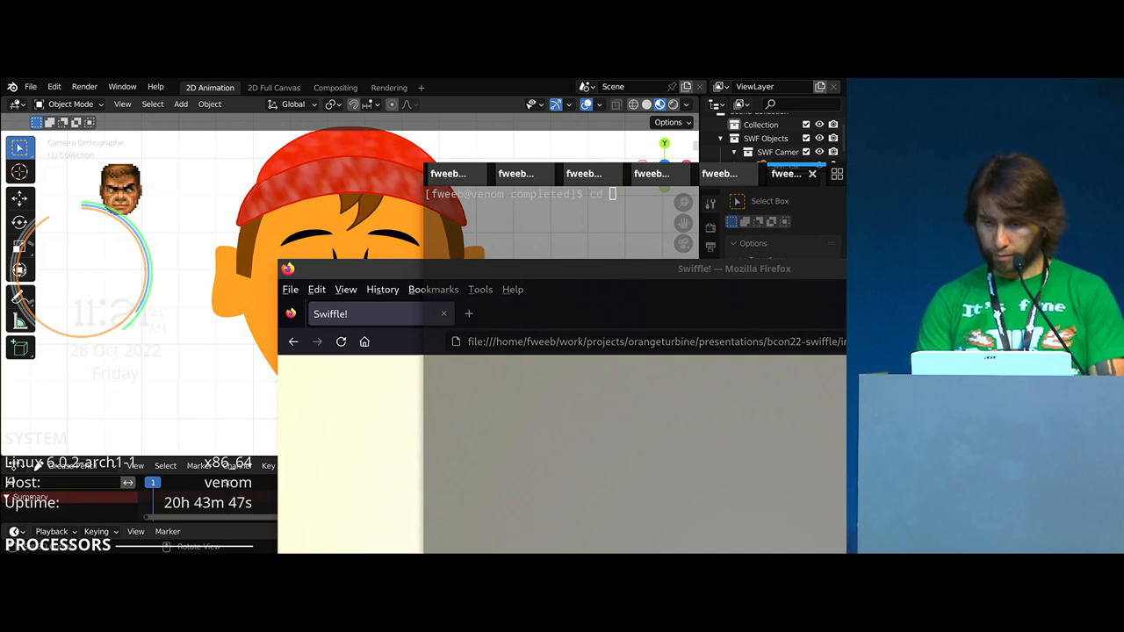
Run cd ../, ls, then ruffle ch10-solid_drawing-closer_look-COMPLETED.swf in the terminal to compare playback.
type("../../10")
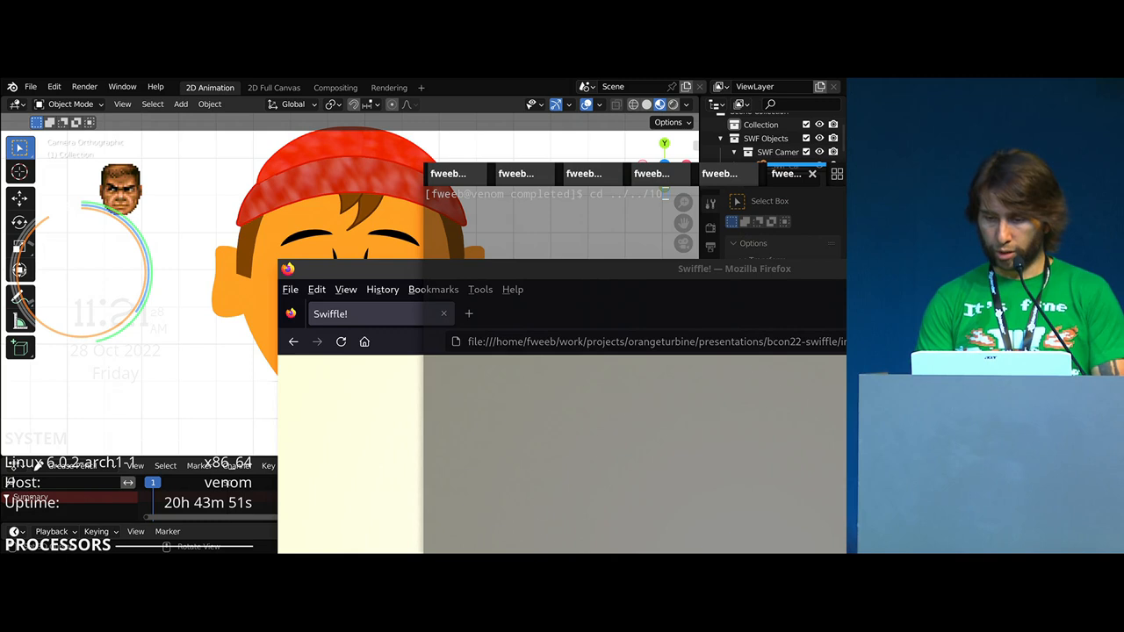
type("ls")
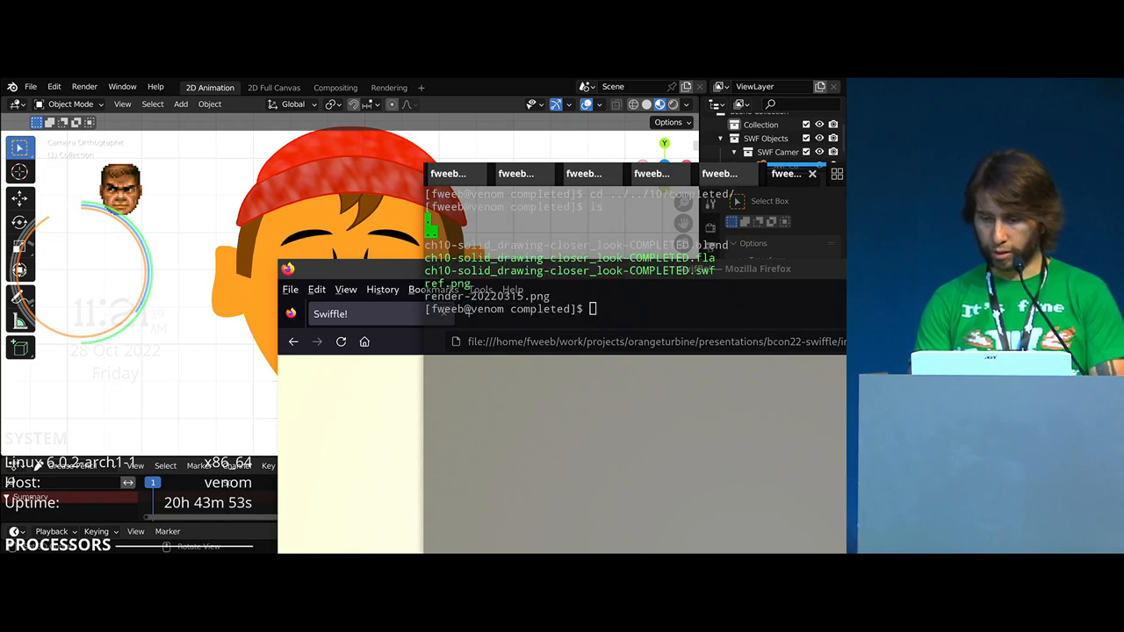
type("ruffle")
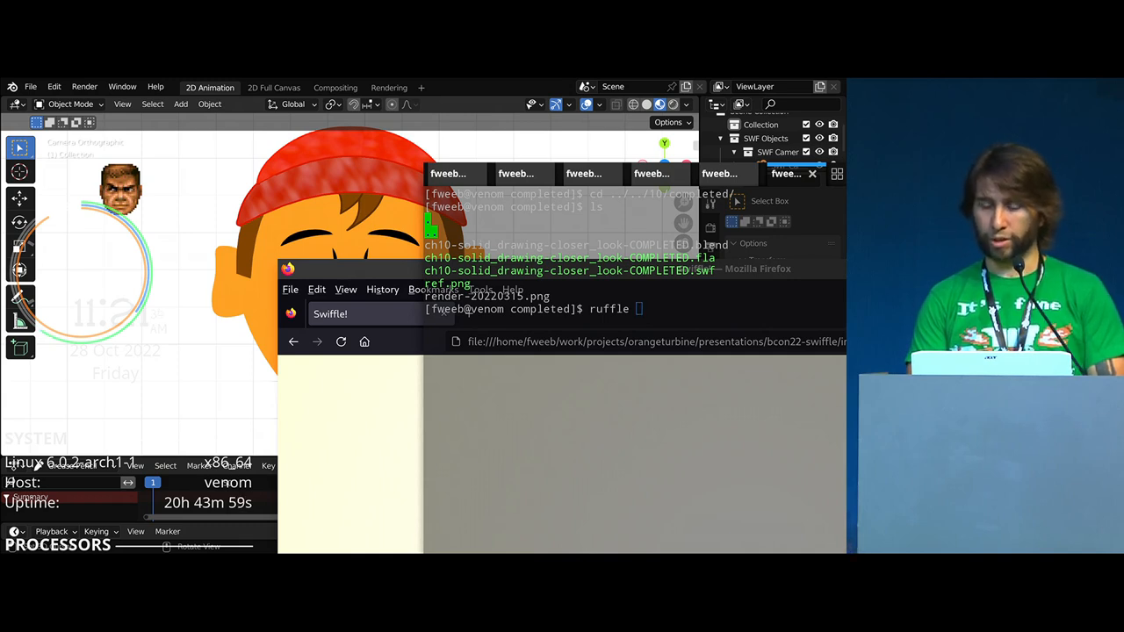
type("ch10-solid_drawing-closer_look-COMPLETED.")
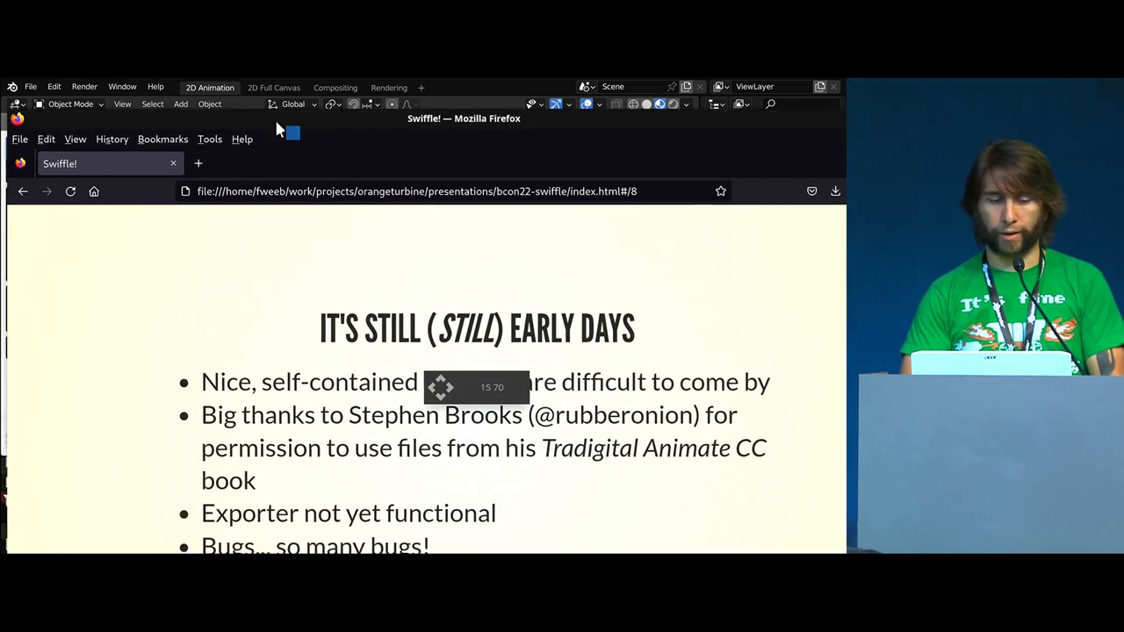
Add a blank new Firefox tab beside the Swiffle! slides tab.
left_click(197, 164)
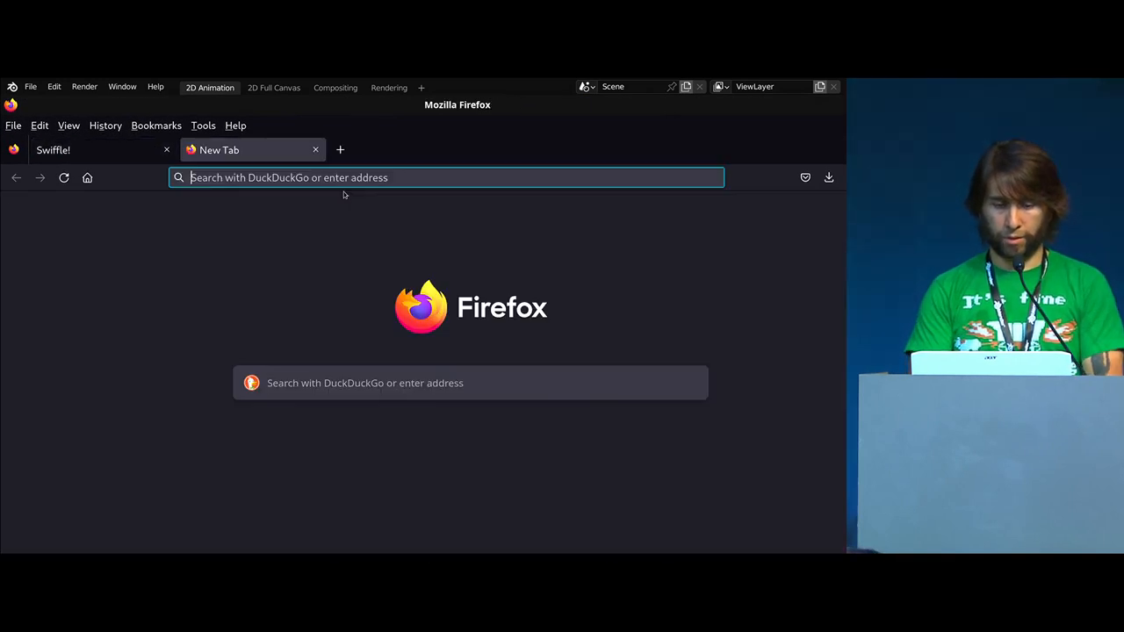
Navigate to github.com/CGCookie and reach the CGCookie/swiffle repository page.
left_click(446, 178)
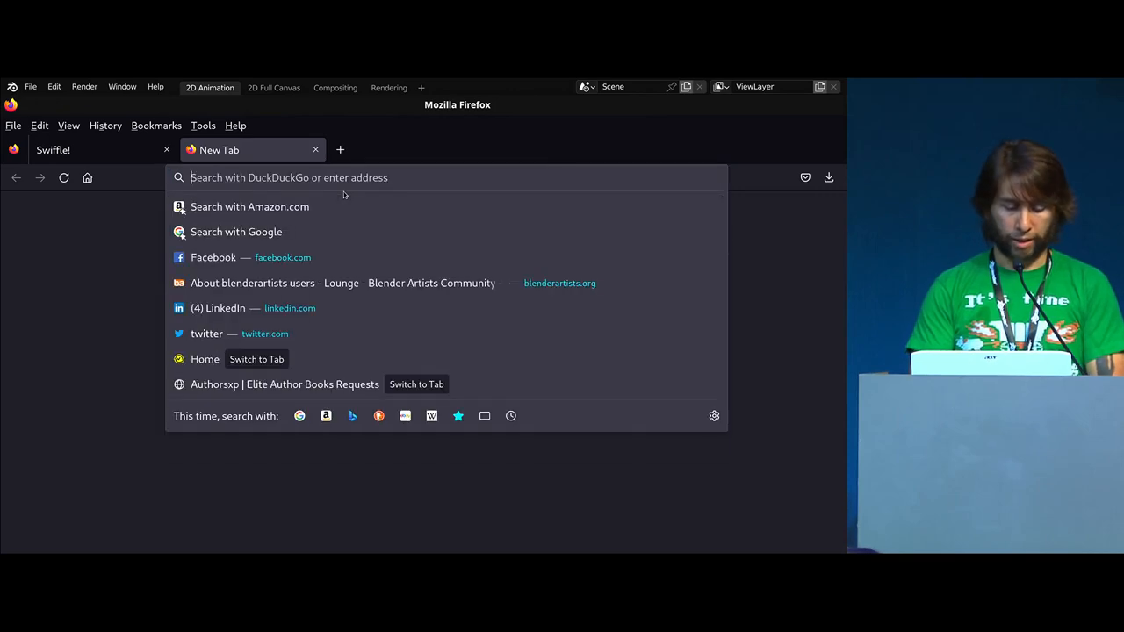
type("github.com/")
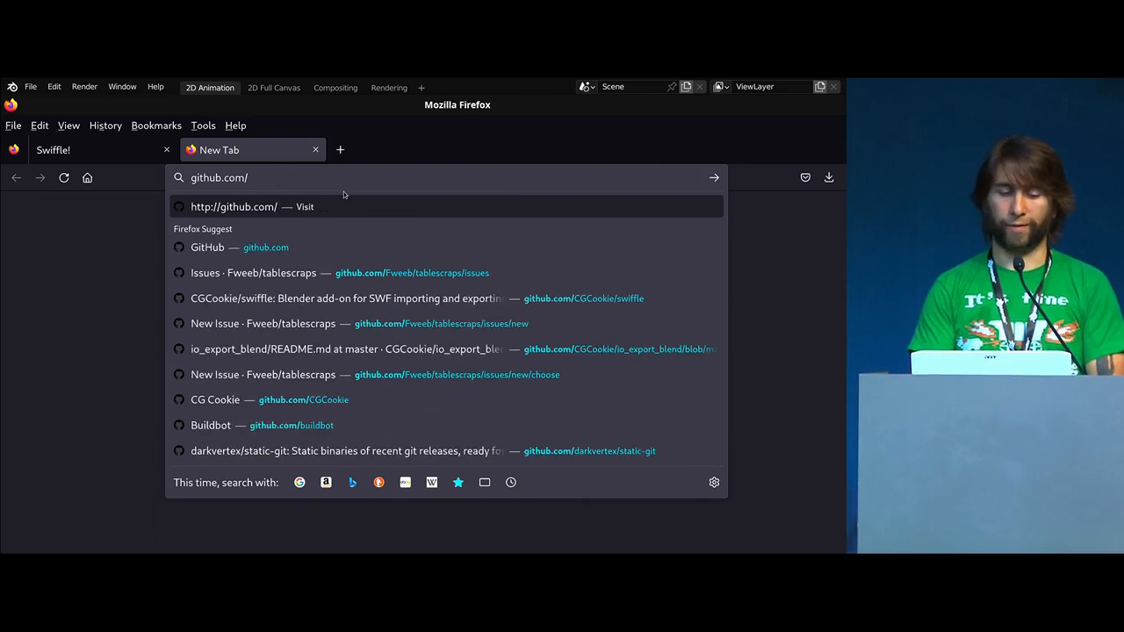
type("CGCookie/swiffle")
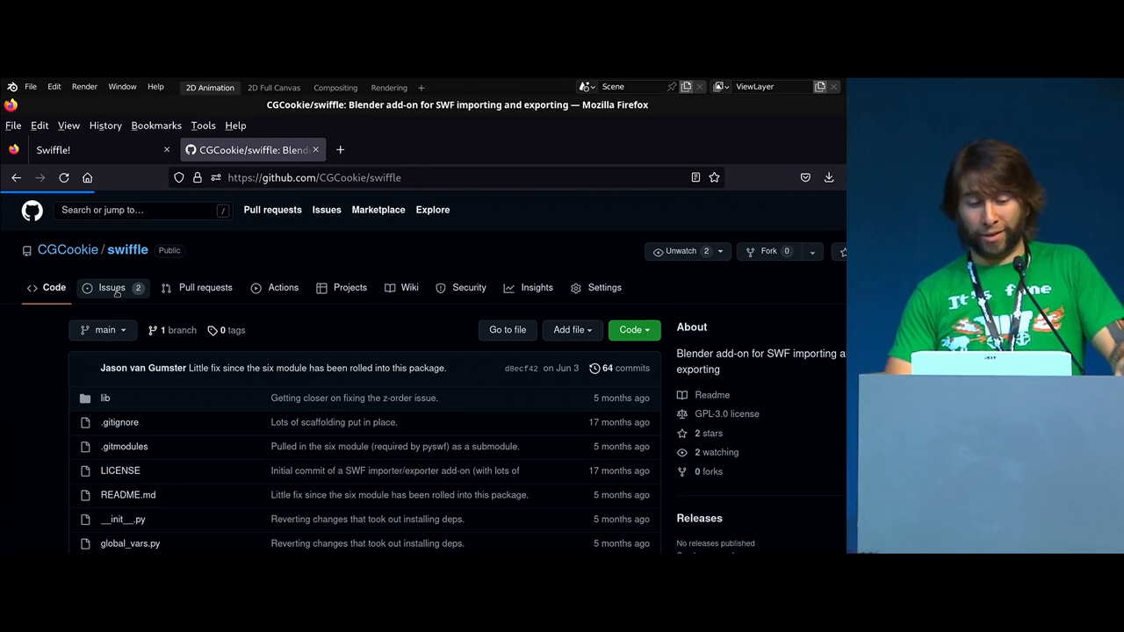
Read the swiffle Issues list and the Z-order strokes issue, then Alt+Tab toward Blender.
left_click(112, 288)
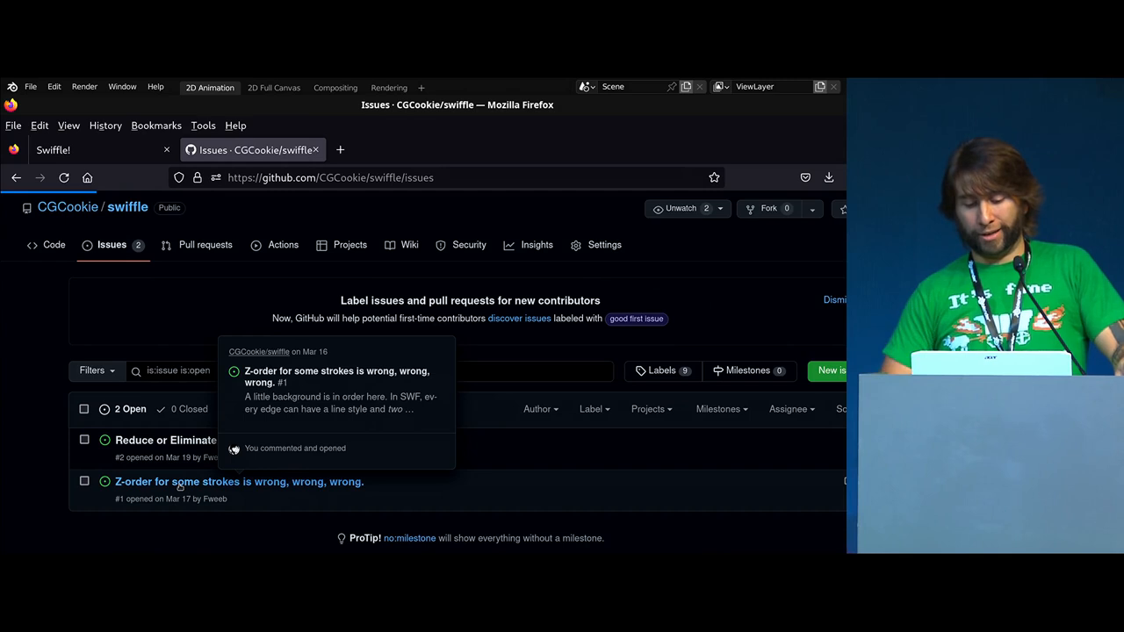
left_click(238, 481)
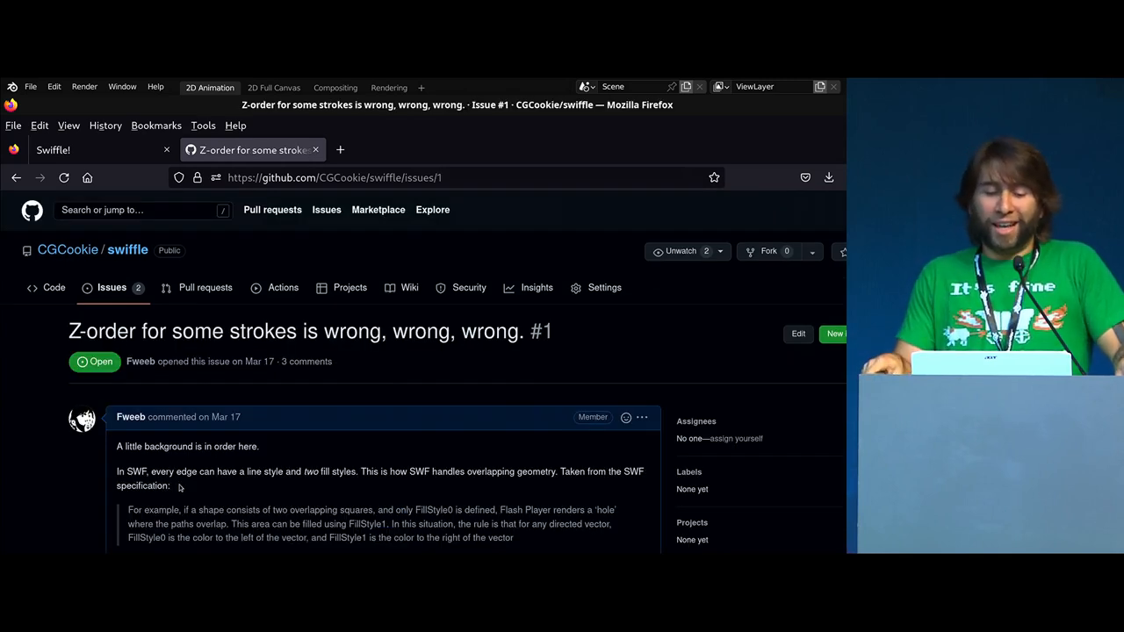
scroll("down", 3)
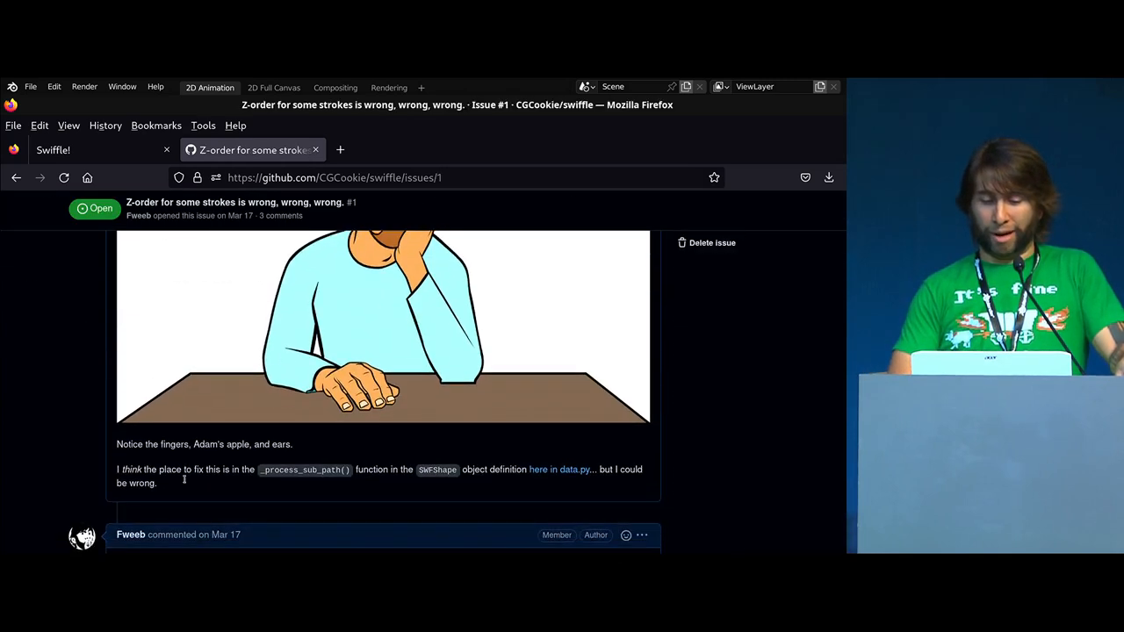
scroll("down", 3)
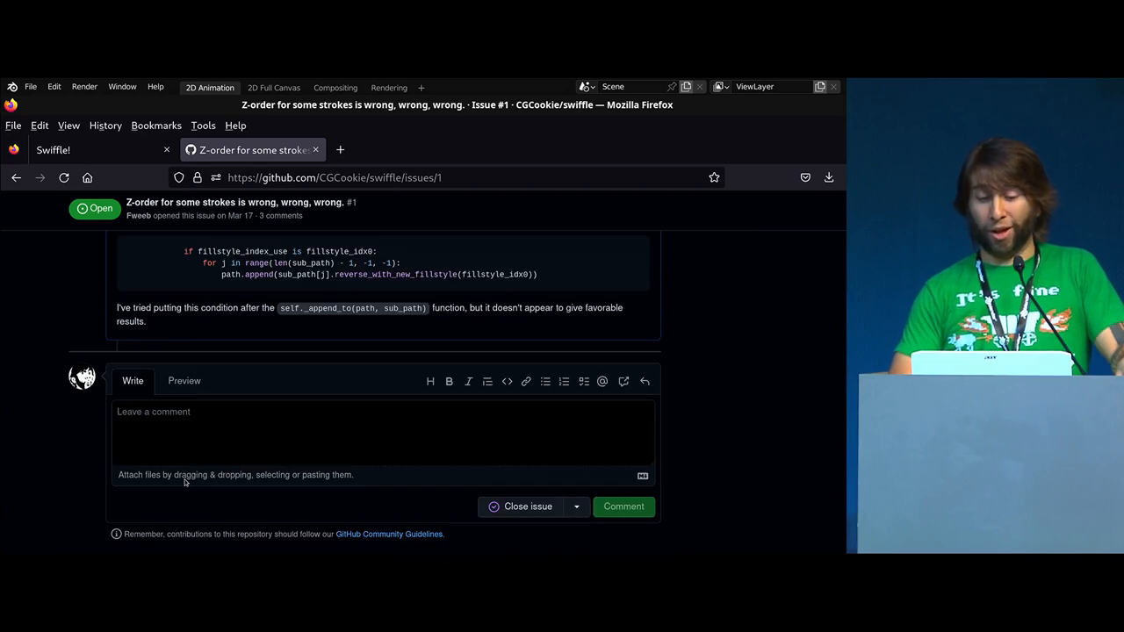
mouse_move(98, 372)
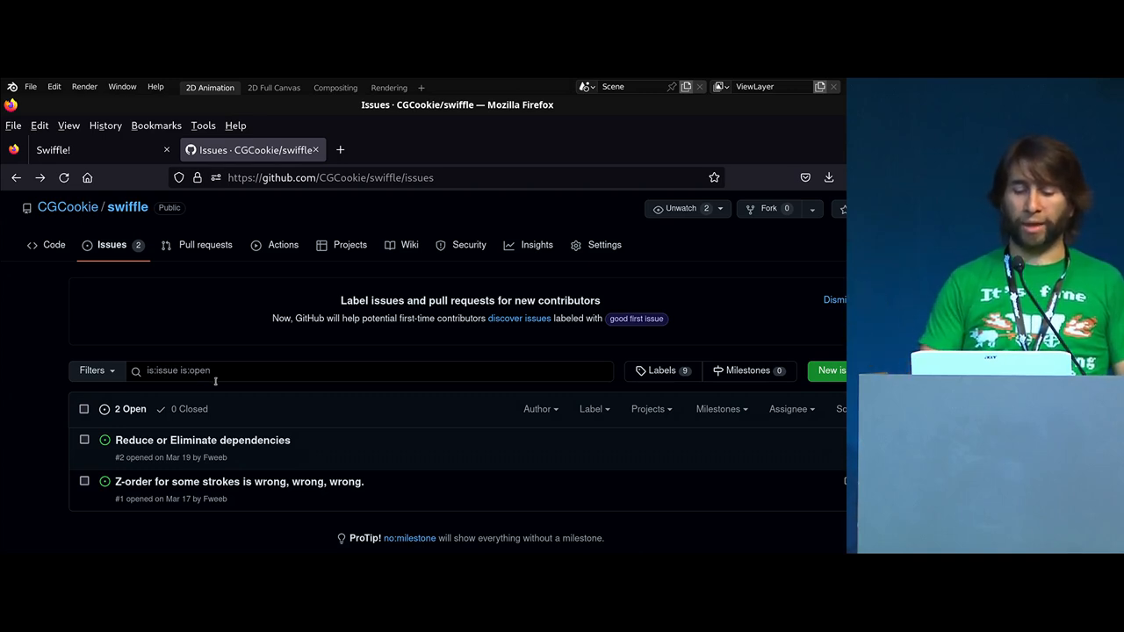
mouse_move(288, 402)
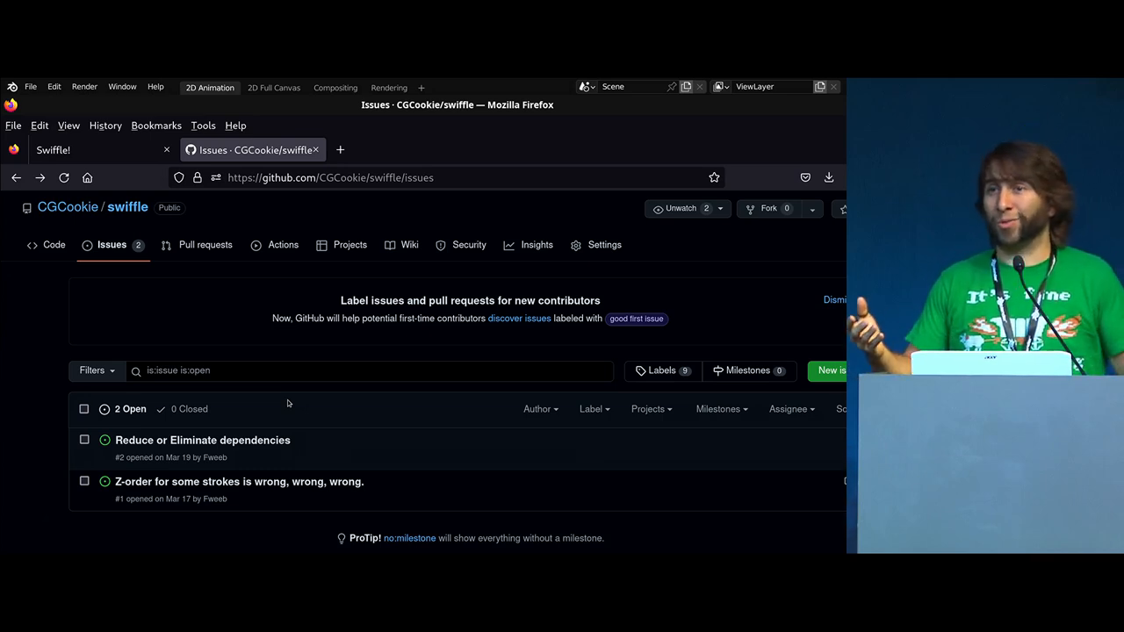
key("alt+tab")
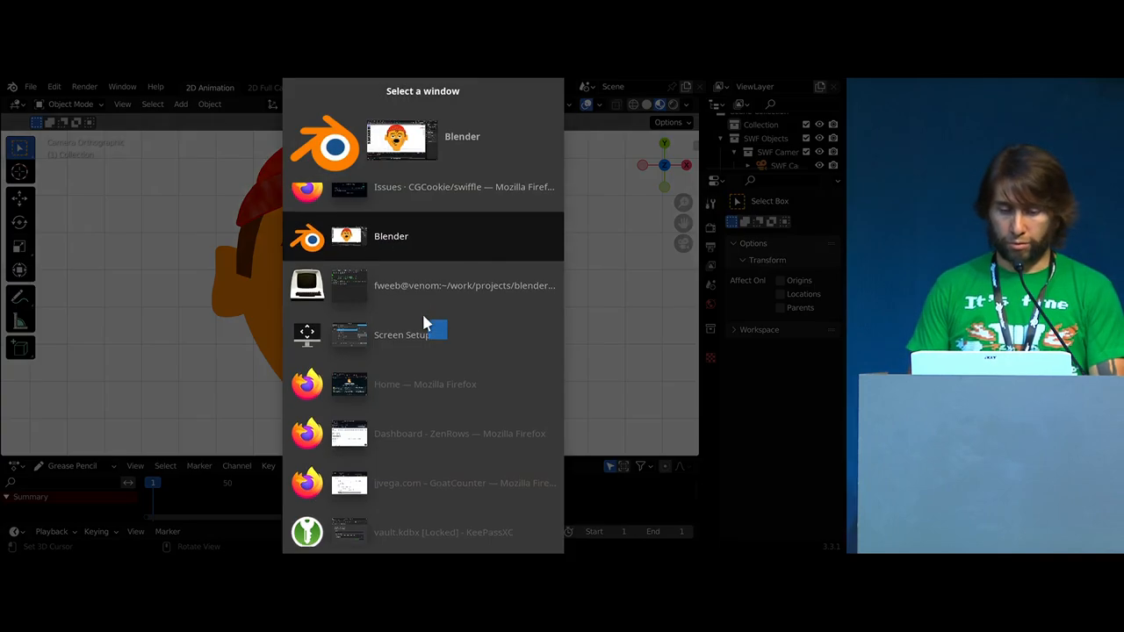